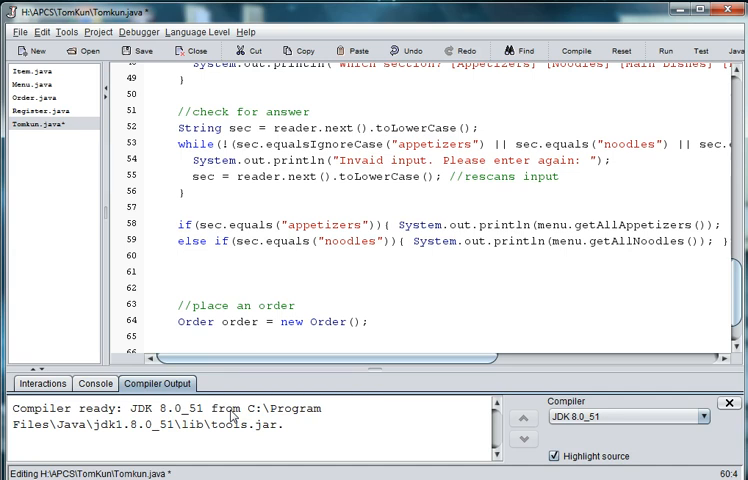
- Add an else-if branch for "main dishes" that prints menu.getAllMain()
{"action": "type", "text": "else if("}
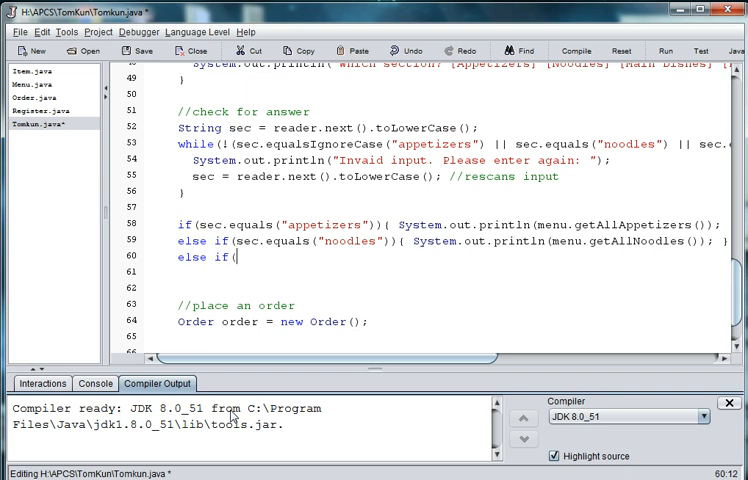
{"action": "type", "text": "sec"}
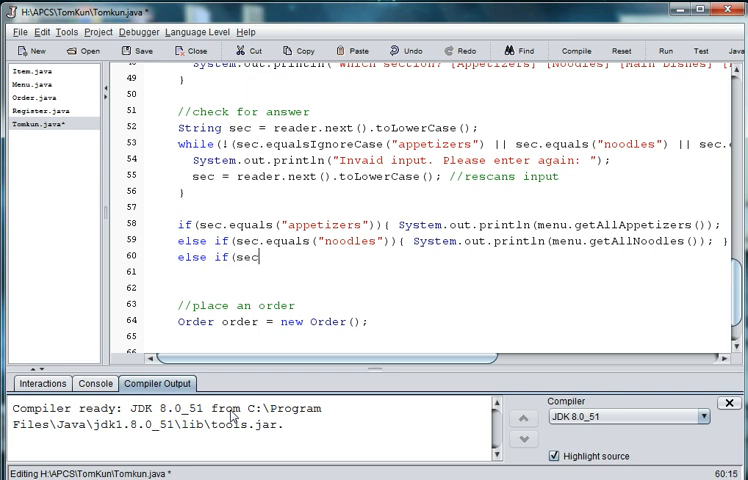
{"action": "type", "text": "."}
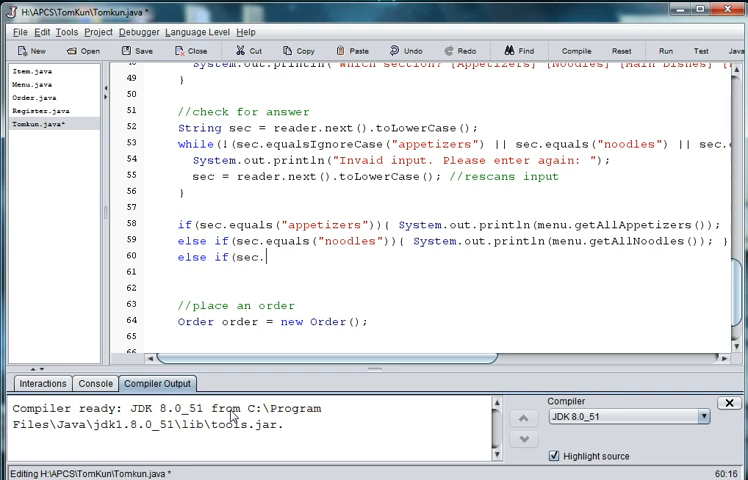
{"action": "type", "text": "qual(\""}
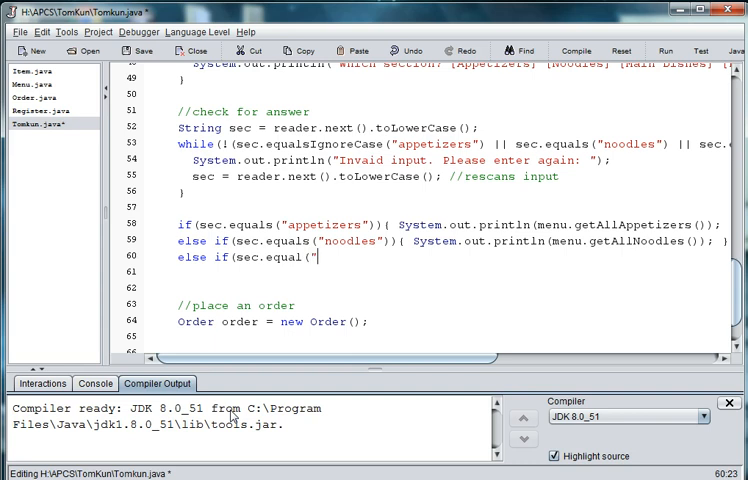
{"action": "type", "text": "main"}
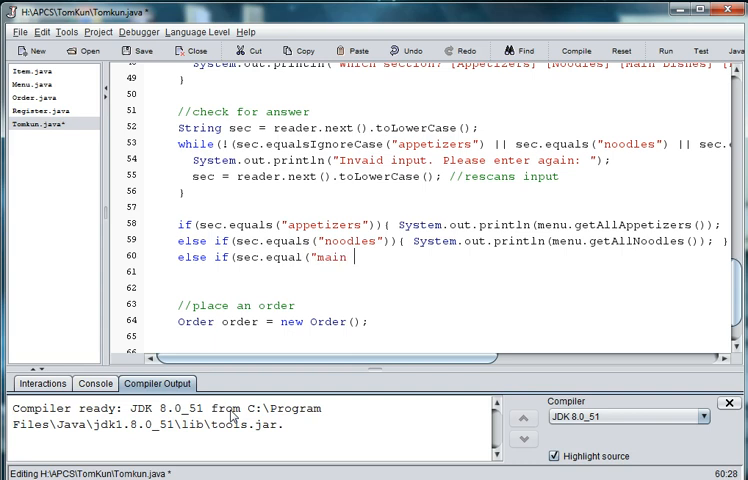
{"action": "type", "text": "dished"}
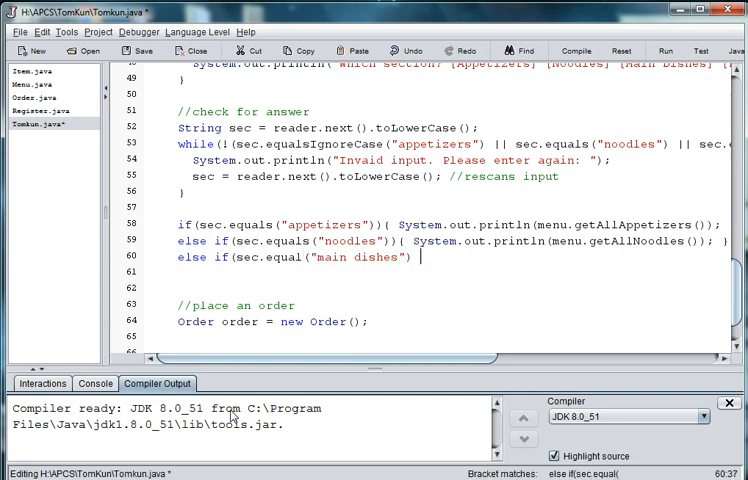
{"action": "type", "text": "+"}
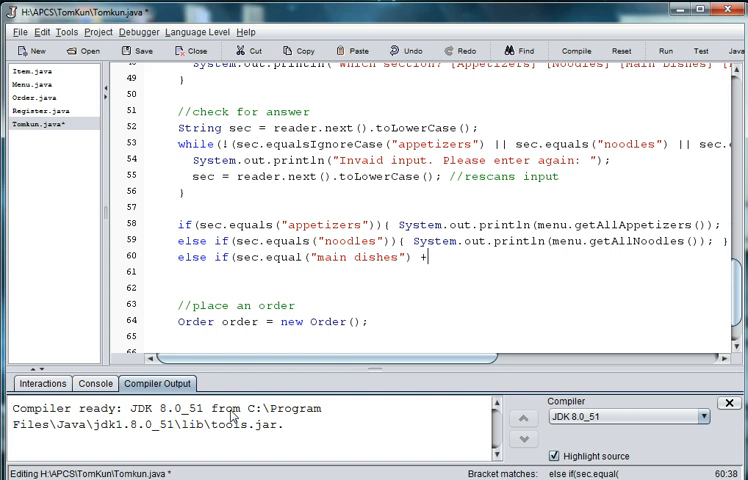
{"action": "type", "text": "||"}
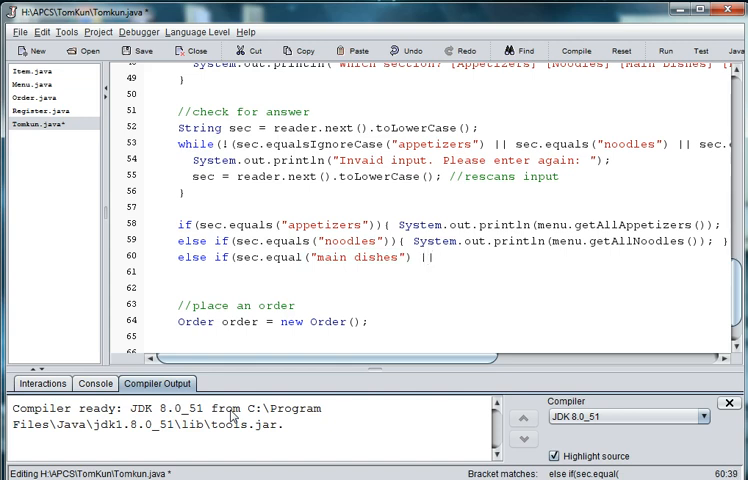
{"action": "type", "text": "sec.equals"}
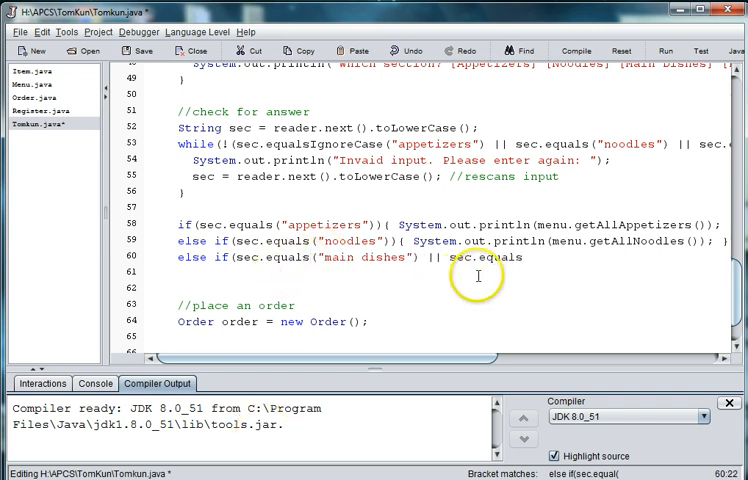
{"action": "type", "text": "("}
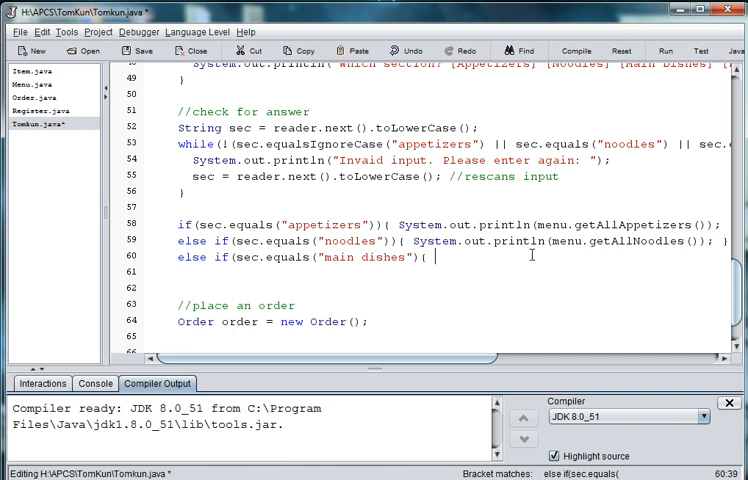
{"action": "type", "text": "System.ou"}
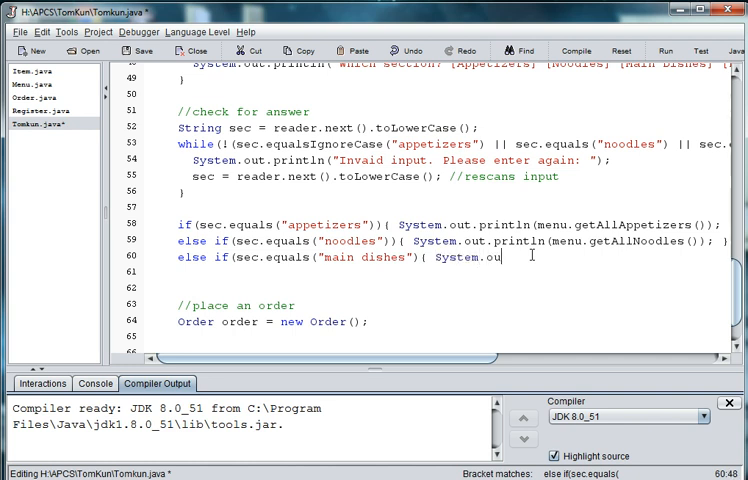
{"action": "type", "text": "t.prinl"}
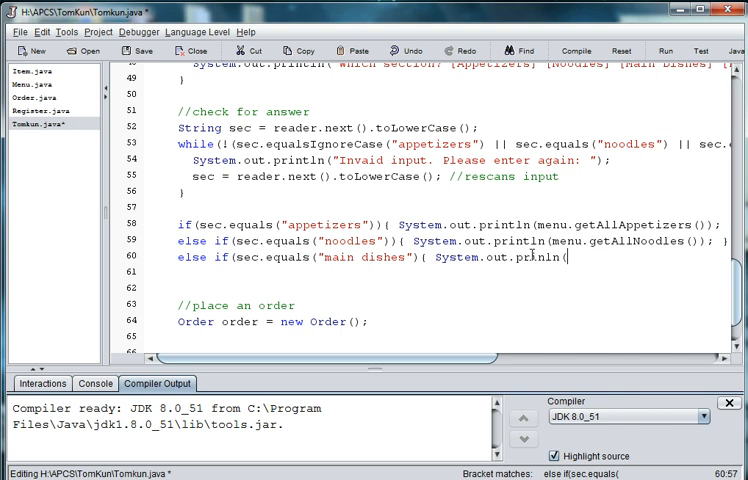
{"action": "type", "text": "menu.getAllMain()); }"}
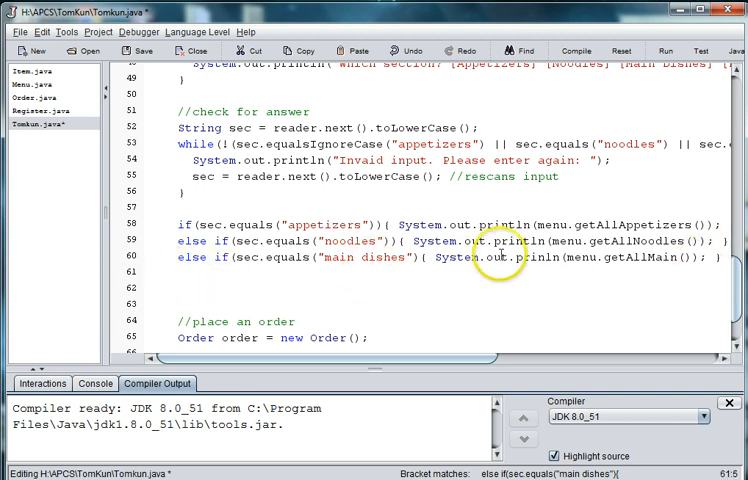
{"action": "mouse_move", "coordinate": [478, 360]}
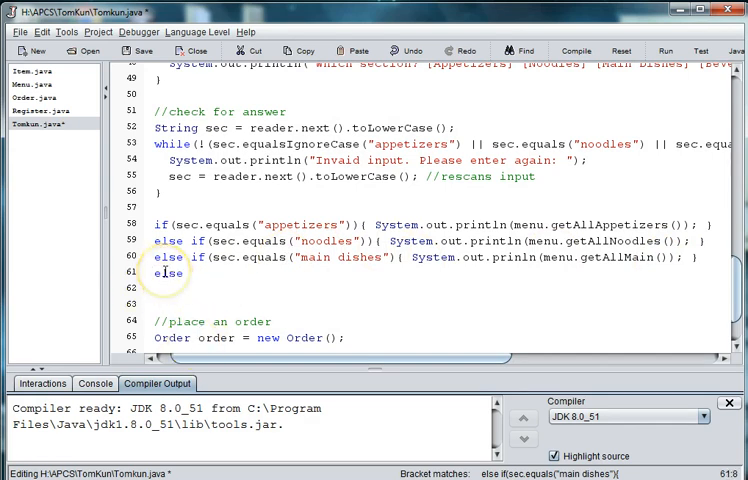
- Add a final else branch printing menu.getAllDrinks() for any other section
{"action": "type", "text": "else { S"}
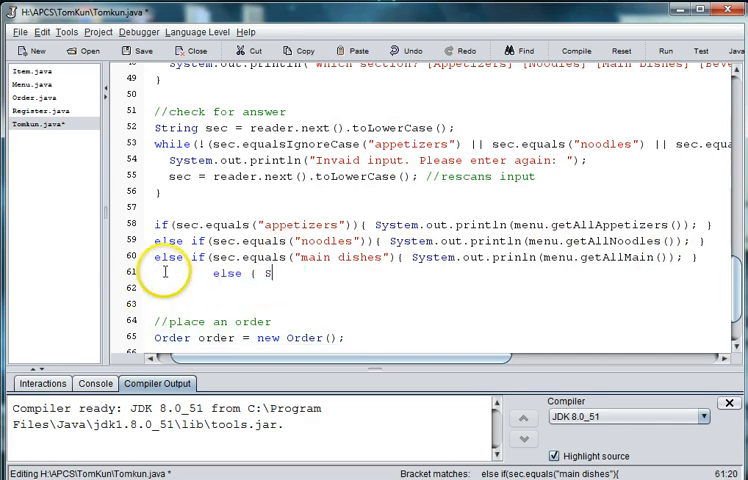
{"action": "type", "text": "ystem.out.println"}
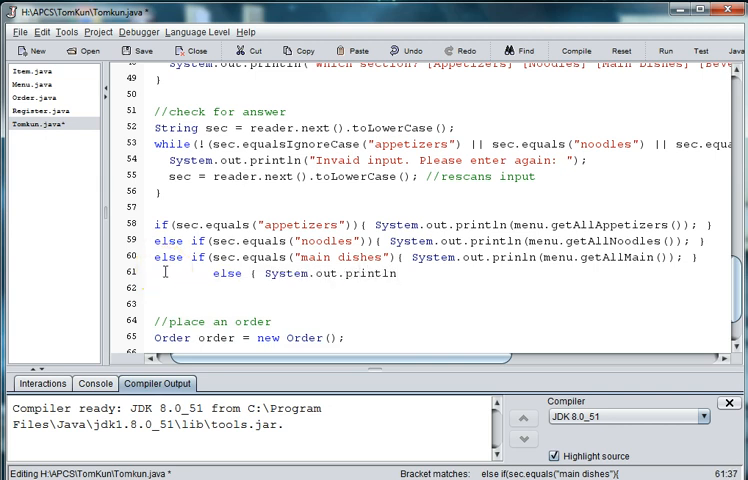
{"action": "type", "text": "("}
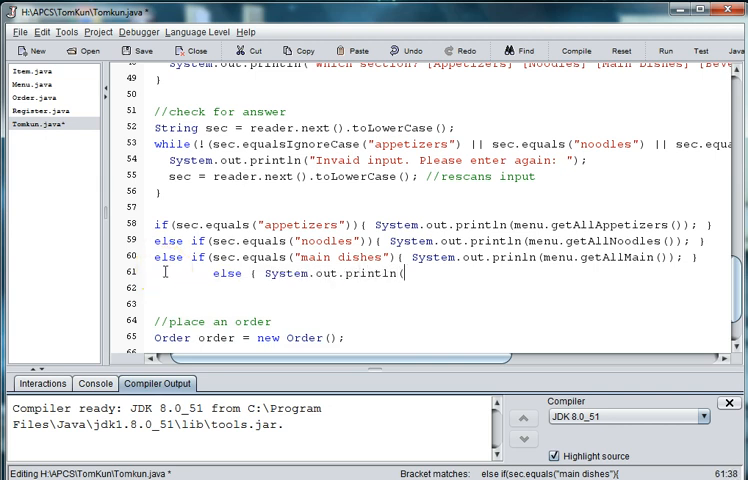
{"action": "type", "text": "menu"}
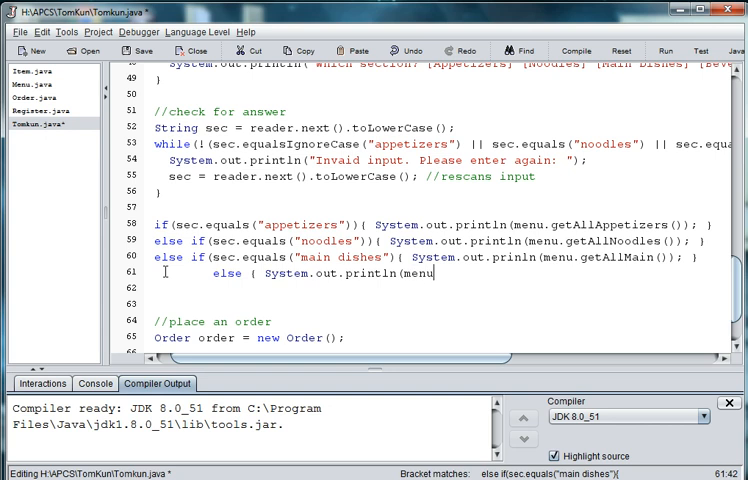
{"action": "type", "text": ".getAllD"}
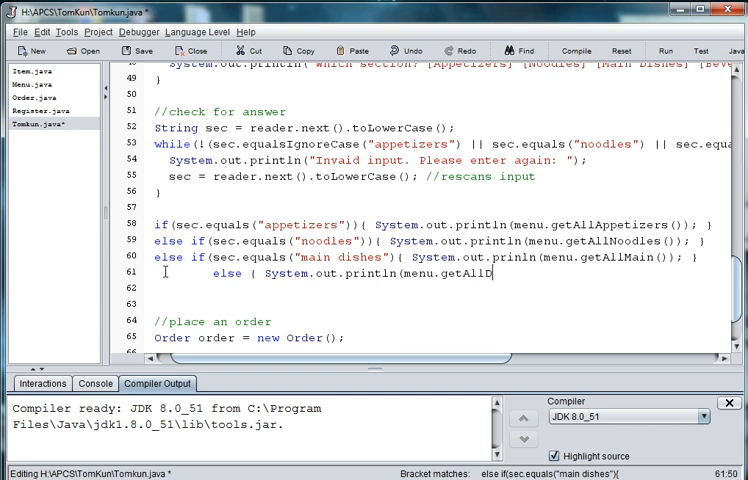
{"action": "type", "text": "ring"}
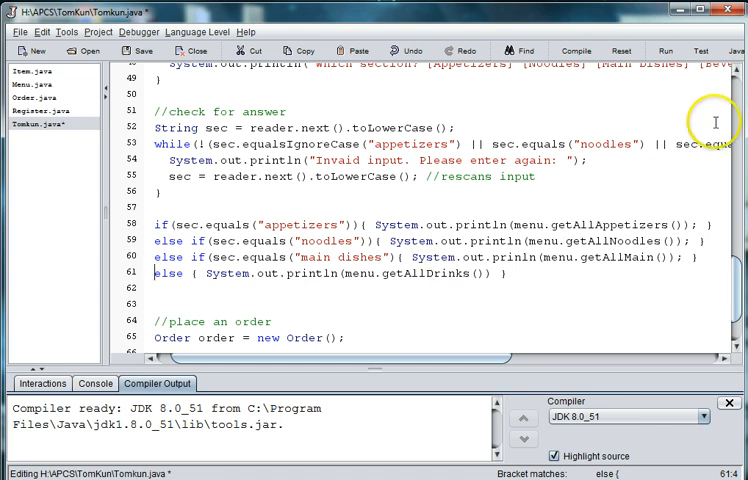
- Compile TomKun.java, saving first, and fix the missing parenthesis reported at lines 60–61
{"action": "left_click", "coordinate": [576, 50]}
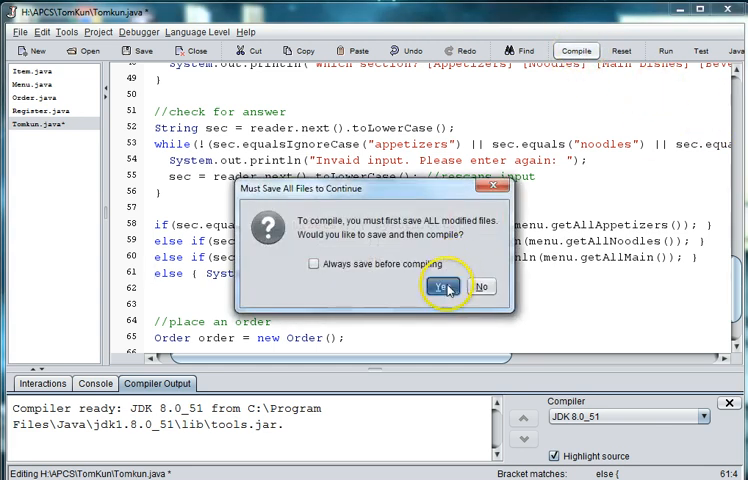
{"action": "left_click", "coordinate": [446, 288]}
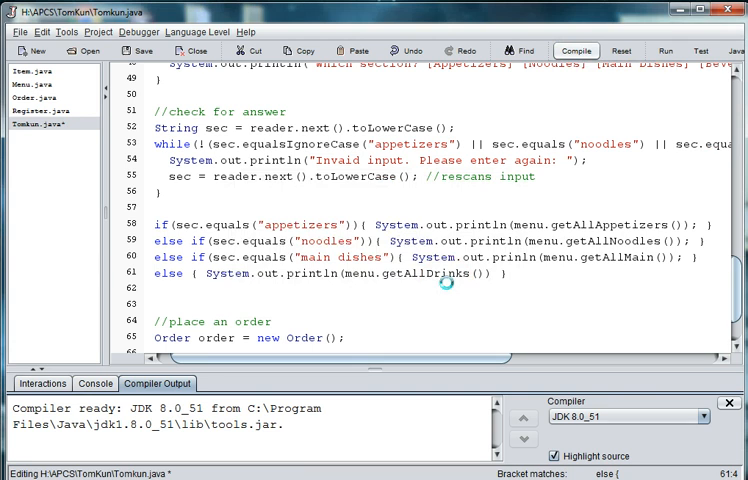
{"action": "left_click", "coordinate": [576, 50]}
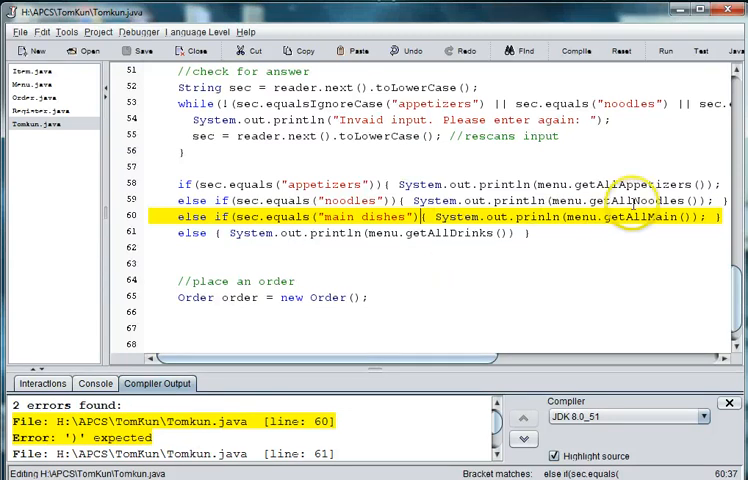
{"action": "mouse_move", "coordinate": [504, 336]}
{"action": "type", "text": ")"}
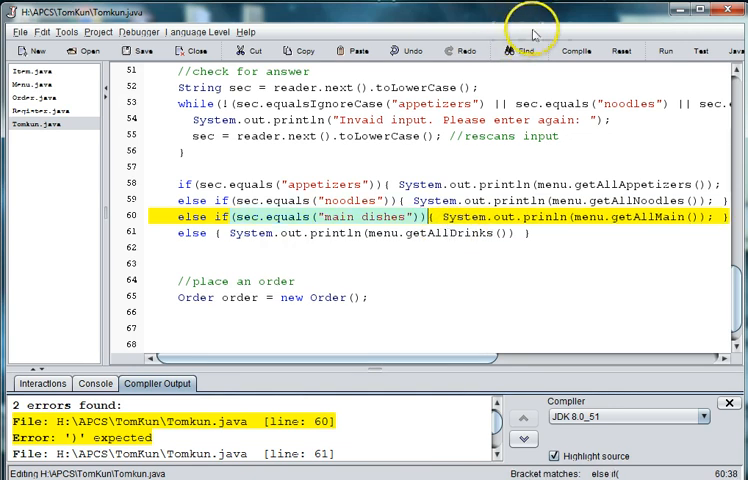
{"action": "left_click", "coordinate": [576, 52]}
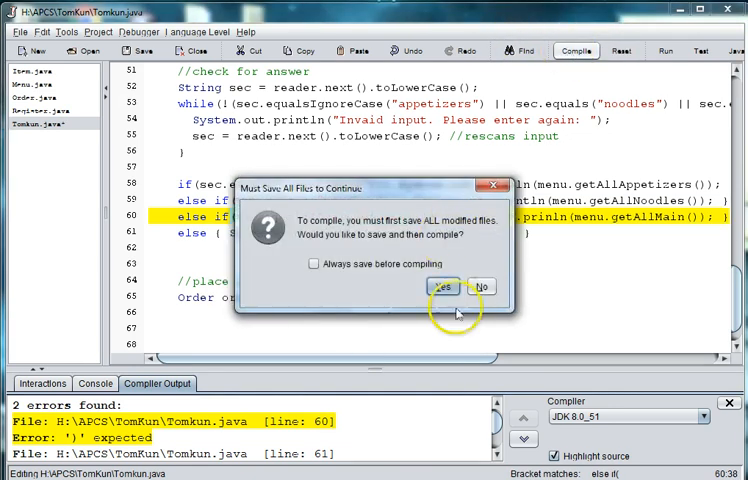
{"action": "left_click", "coordinate": [444, 288]}
{"action": "type", "text": ";"}
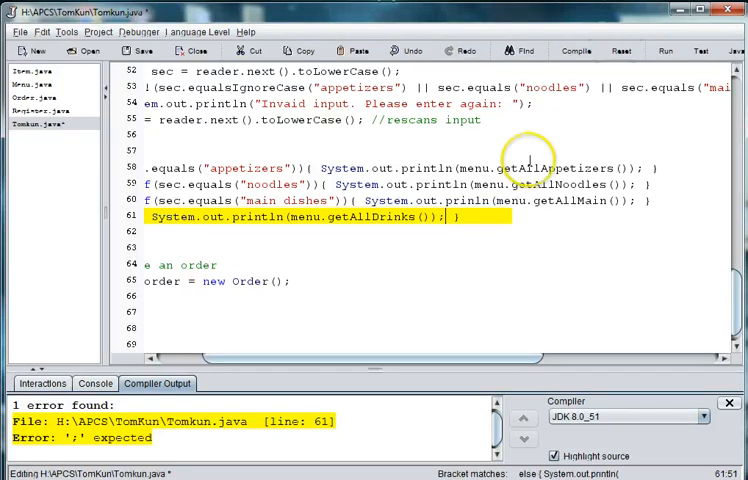
- Fix the missing semicolon and misspelled println, recompiling until TomKun.java builds cleanly
{"action": "left_click", "coordinate": [576, 50]}
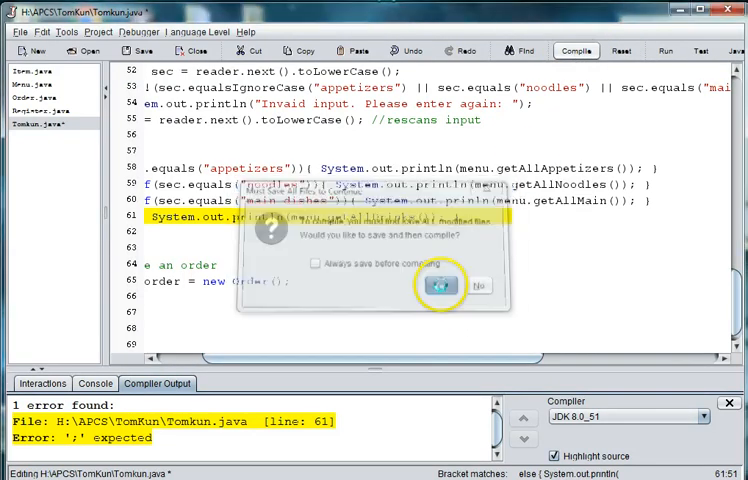
{"action": "left_click", "coordinate": [440, 284]}
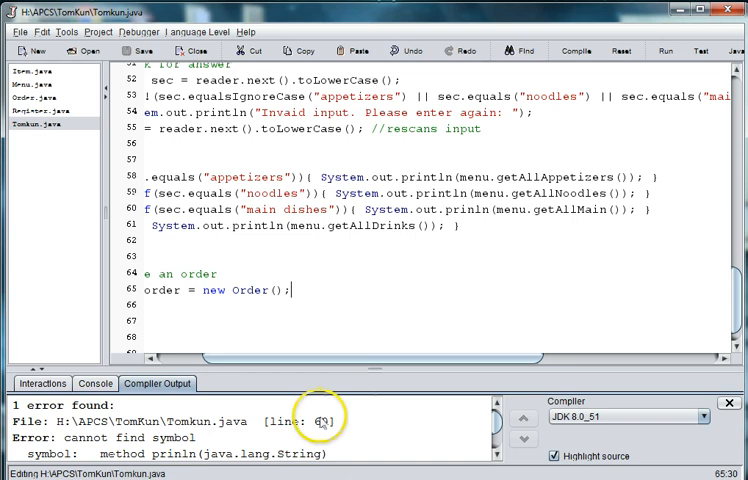
{"action": "scroll", "scroll_direction": "down", "scroll_amount": 3}
{"action": "type", "text": "t"}
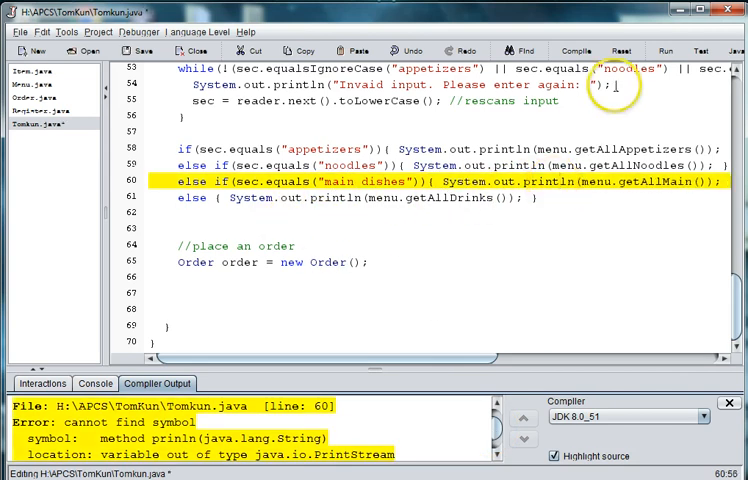
{"action": "left_click", "coordinate": [576, 50]}
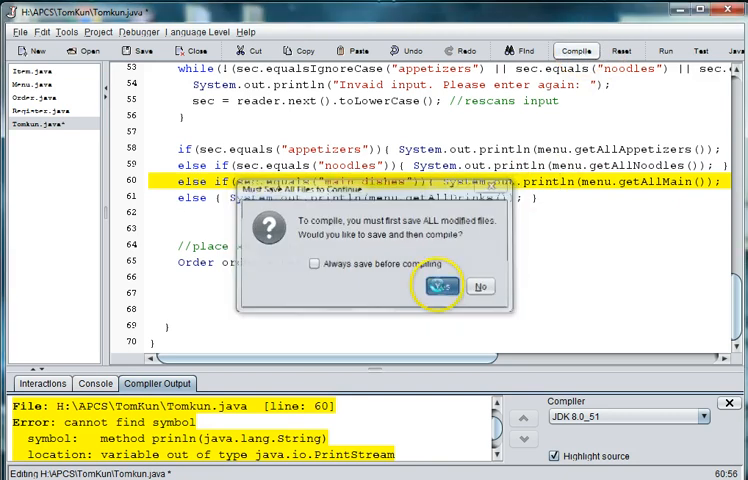
{"action": "left_click", "coordinate": [436, 288]}
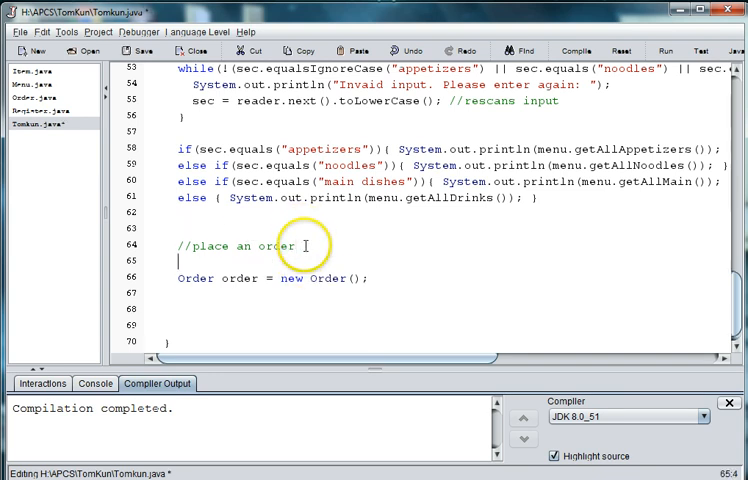
- Prompt for an item ID and read it as String itemID = reader.next().toUpperCase()
{"action": "type", "text": "System.out.printl"}
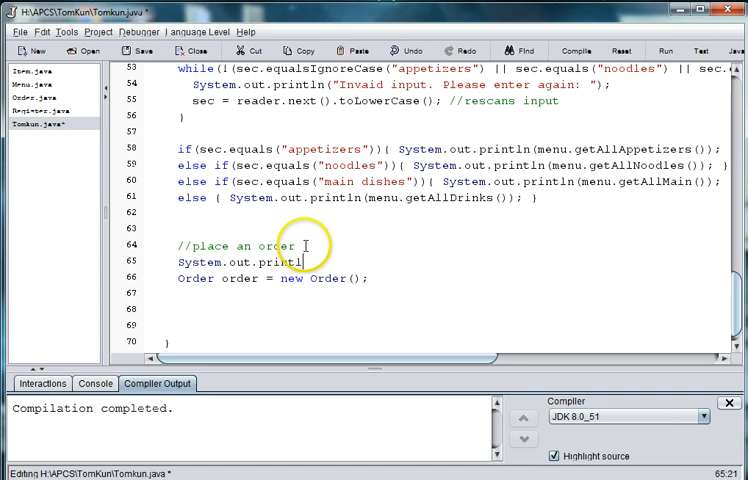
{"action": "type", "text": "(\"To order, enter the item ID to the right of"}
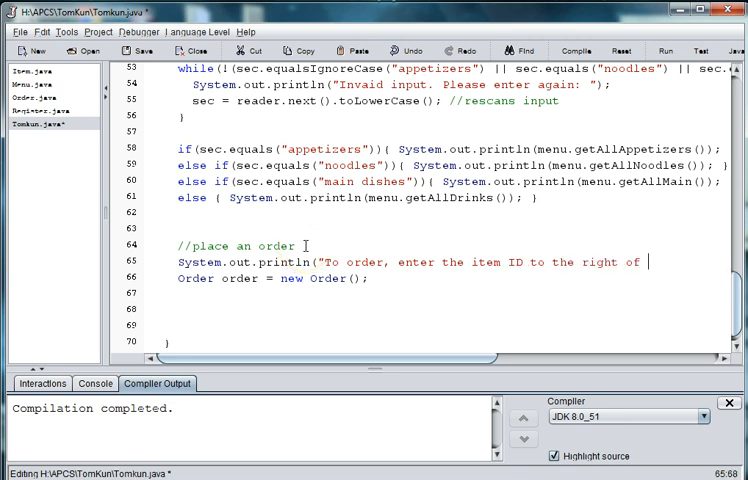
{"action": "type", "text": "the item's name:"}
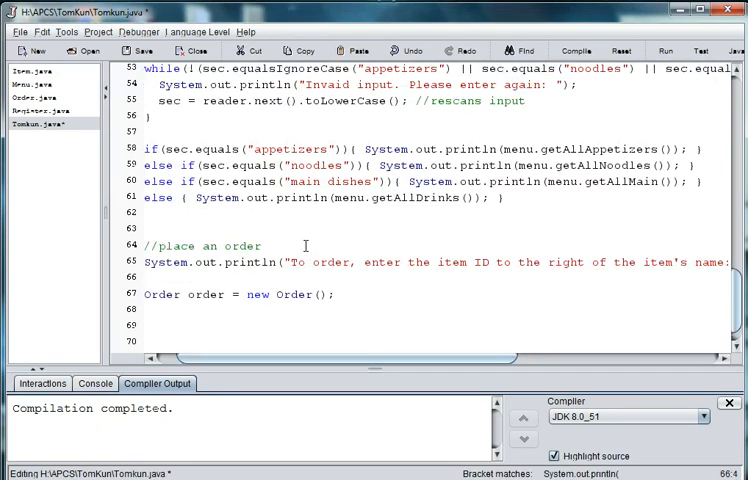
{"action": "type", "text": "System"}
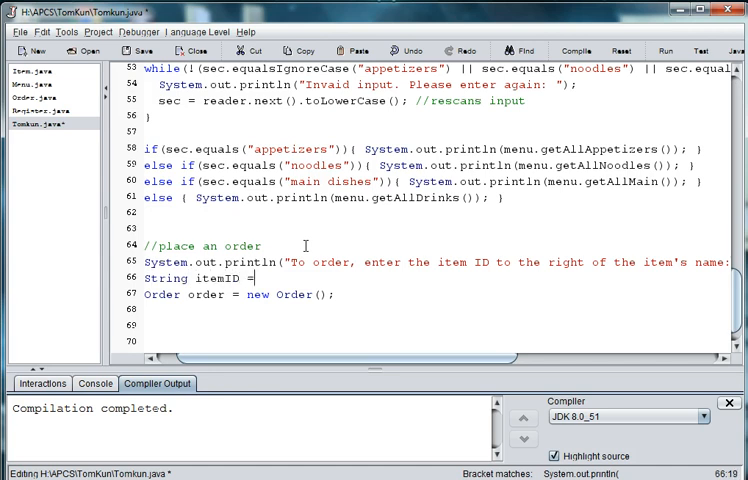
{"action": "type", "text": "reader.ne"}
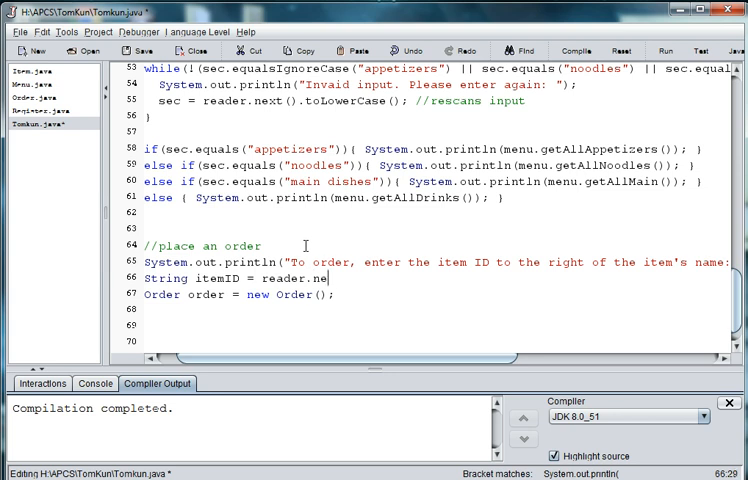
{"action": "type", "text": "xt().toUpper("}
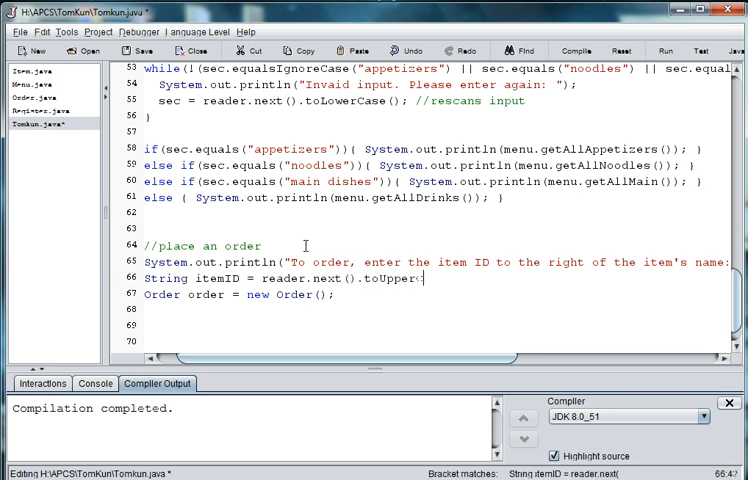
{"action": "type", "text": "Case();"}
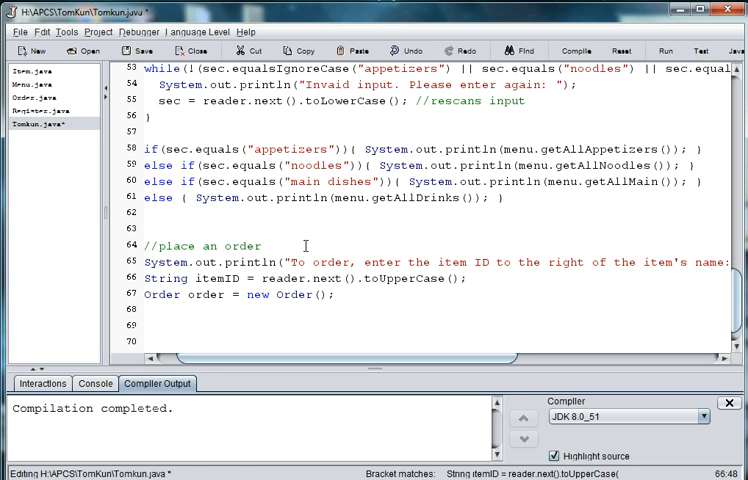
- Declare char itemSec = itemID.charAt(0) with a comment about taking the ID's first letter
{"action": "left_click", "coordinate": [468, 278]}
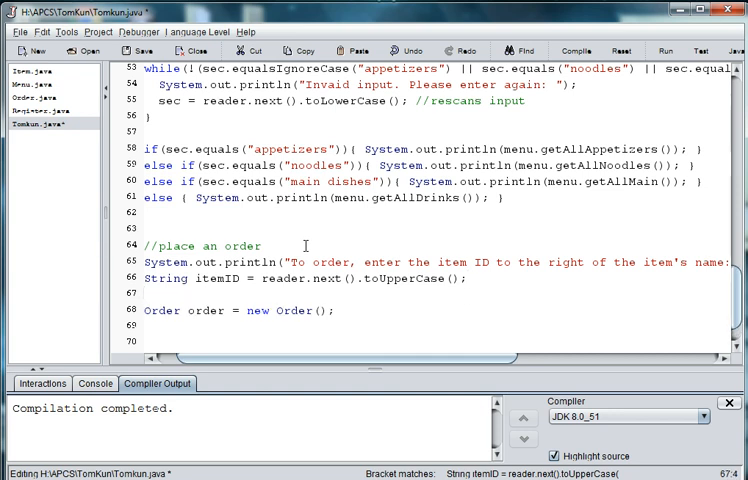
{"action": "type", "text": "char"}
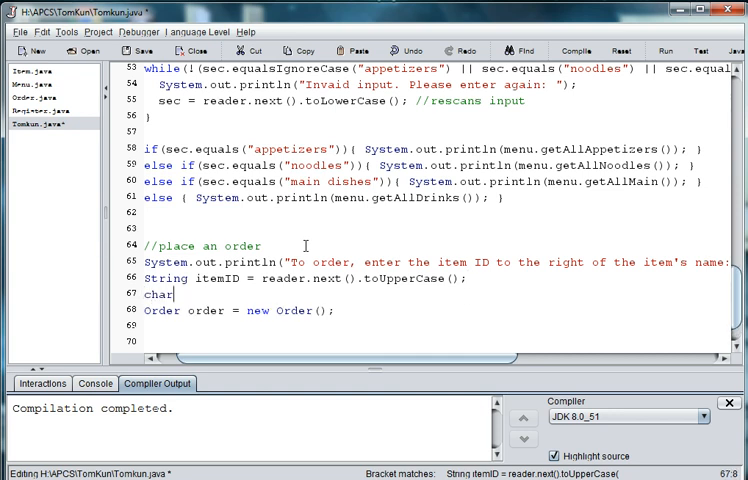
{"action": "type", "text": "item"}
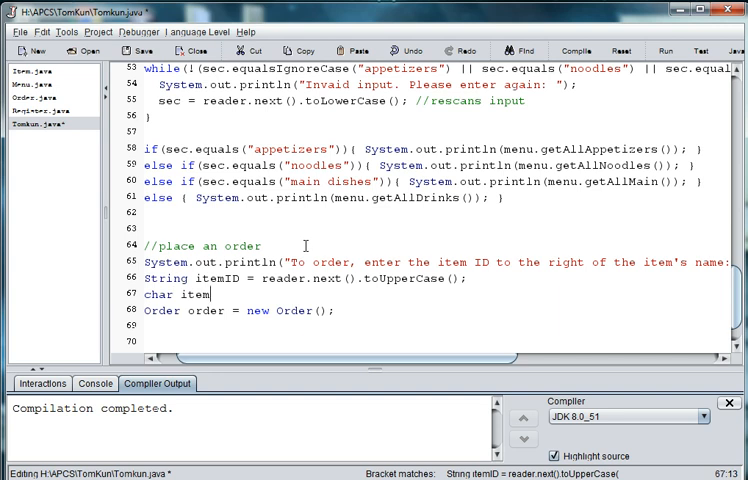
{"action": "type", "text": "Sec"}
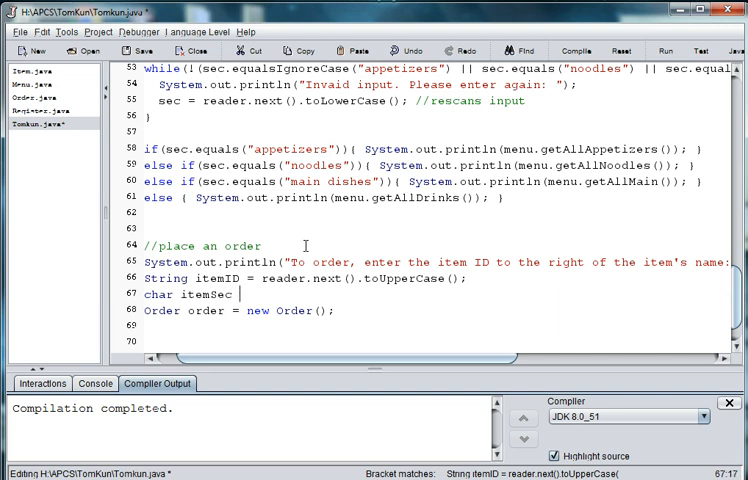
{"action": "type", "text": "="}
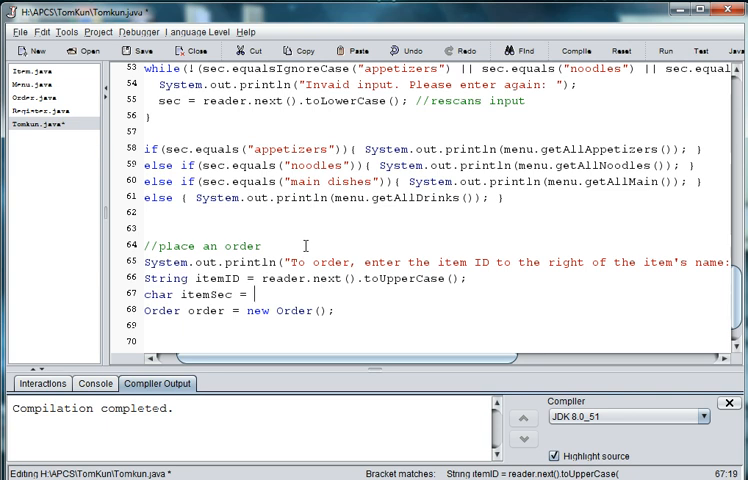
{"action": "type", "text": "itemID.charA"}
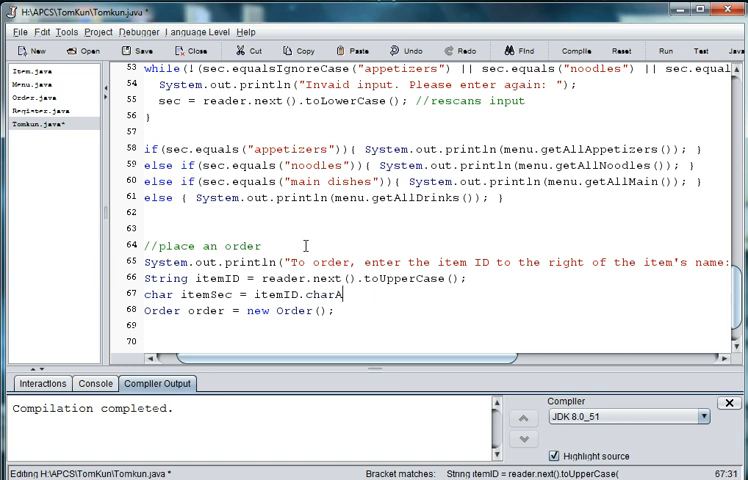
{"action": "type", "text": "(0);"}
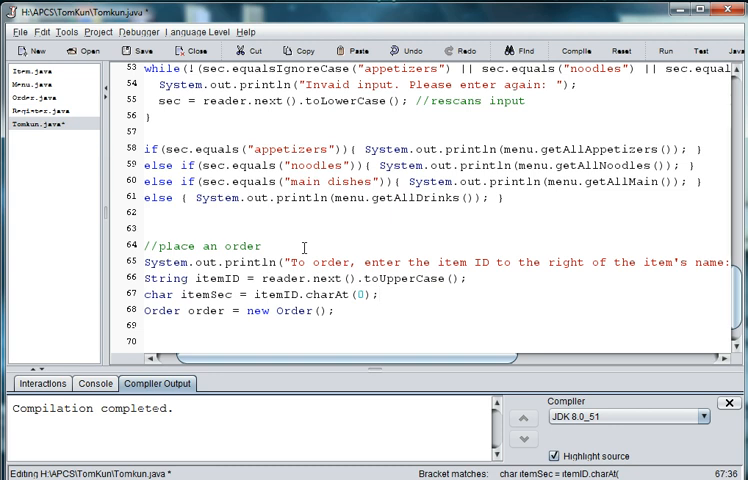
{"action": "type", "text": "//gets letter off front of item id"}
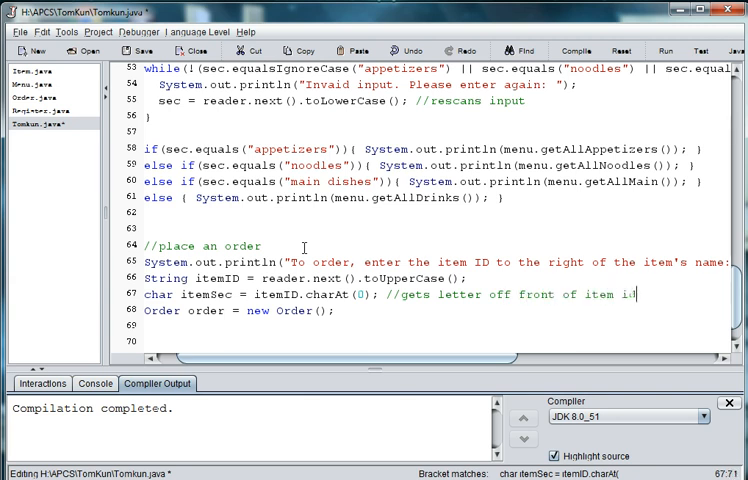
{"action": "type", "text": "D"}
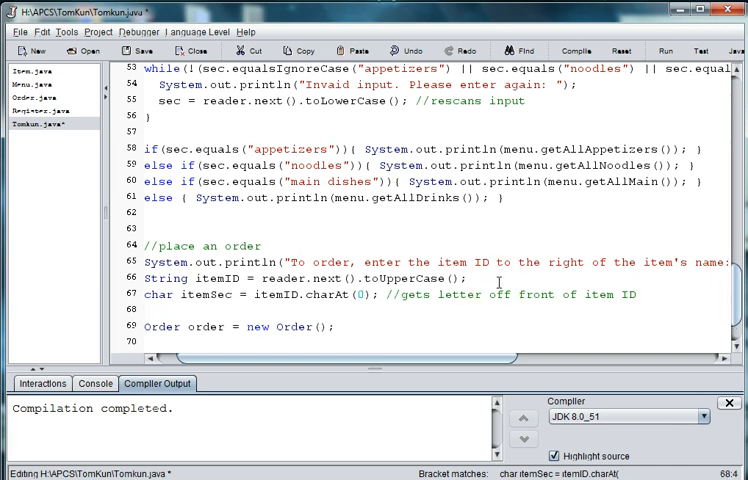
{"action": "type", "text": "while(!"}
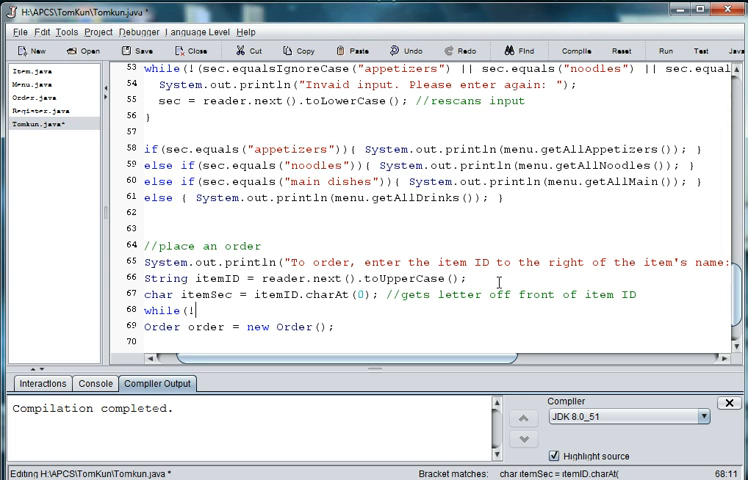
- Write the while condition comparing itemSec to 'A', 'N', 'M' and 'D'
{"action": "type", "text": "("}
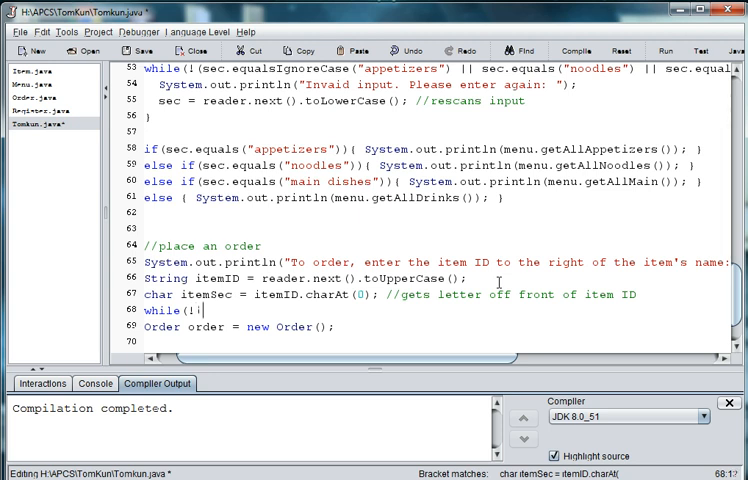
{"action": "type", "text": "itemSec"}
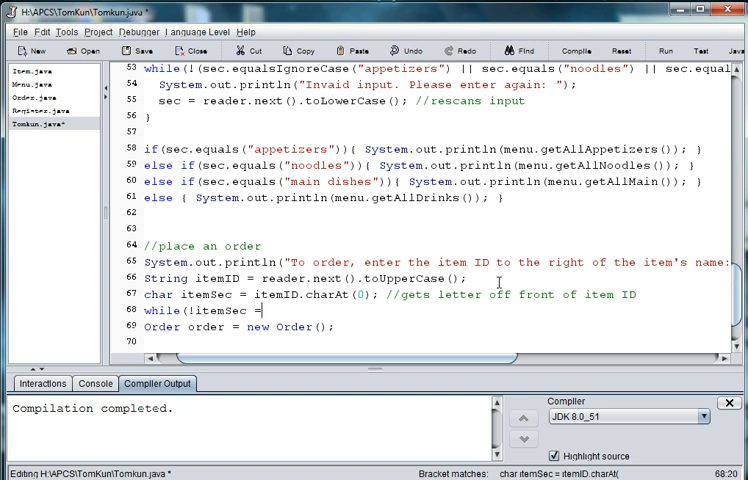
{"action": "type", "text": "== 'A'"}
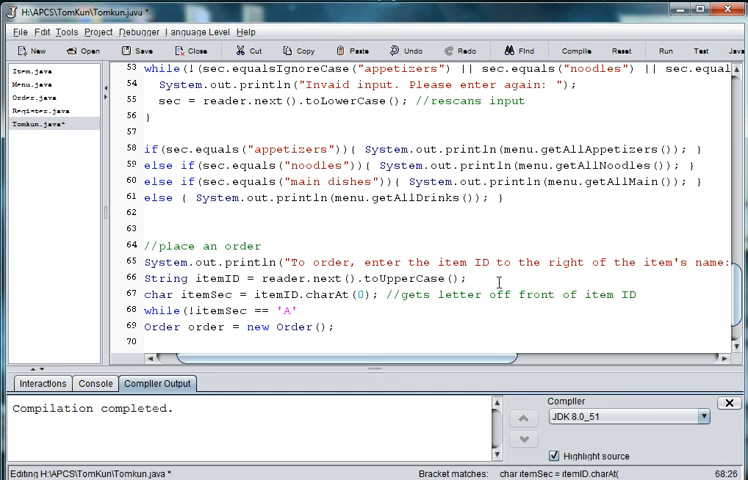
{"action": "type", "text": "||"}
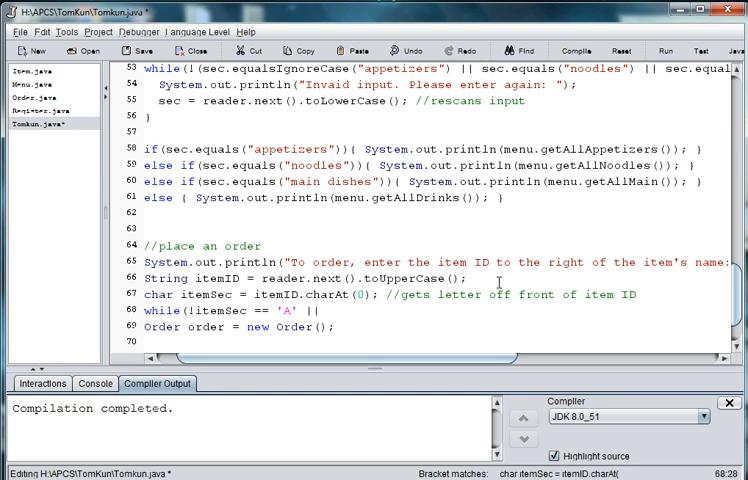
{"action": "type", "text": "itemSec == 'N' |"}
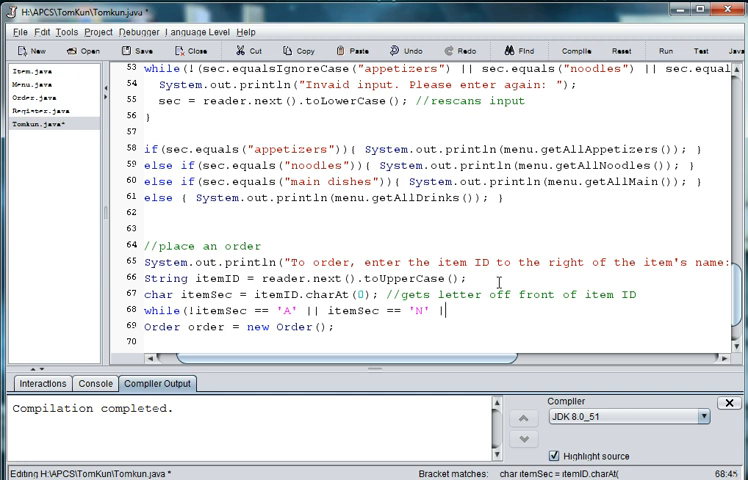
{"action": "type", "text": "itemSec == 'M' ||"}
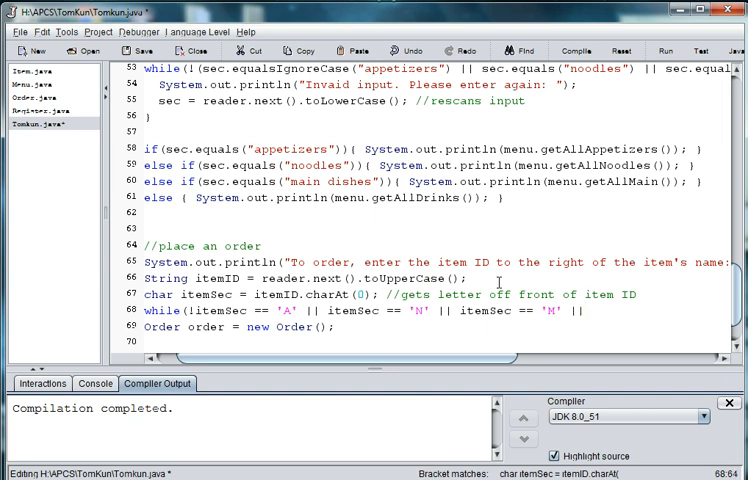
{"action": "type", "text": "itemSe"}
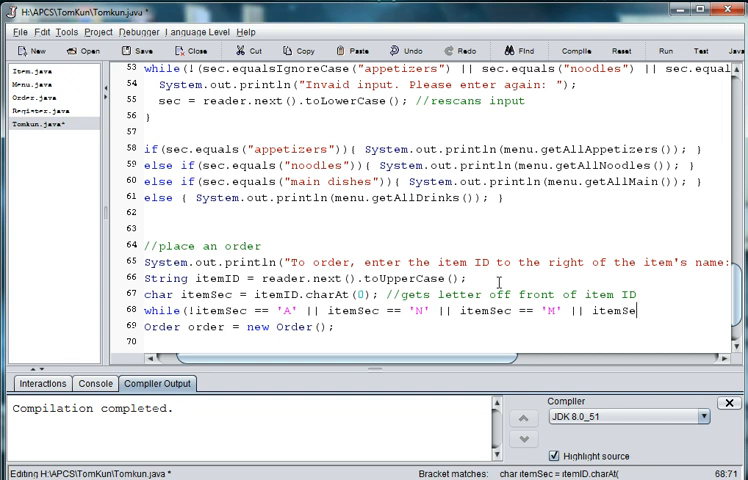
{"action": "type", "text": "c == 'D'){"}
{"action": "left_click", "coordinate": [434, 340]}
{"action": "type", "text": "}"}
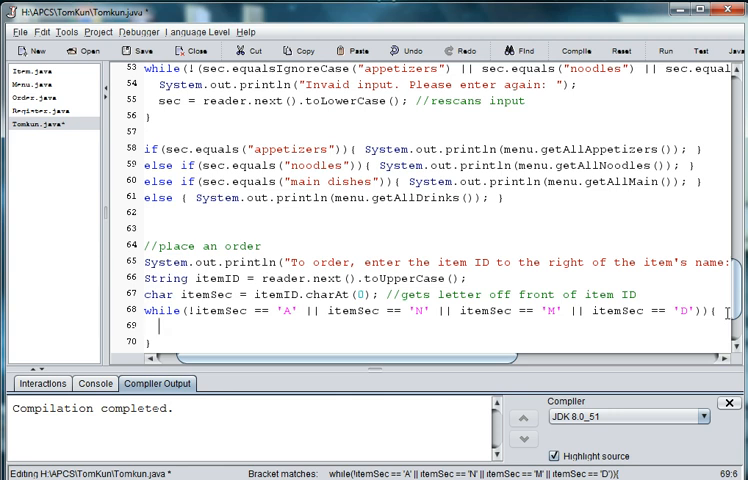
- Inside the loop print "Invalid input. Please enter again:"
{"action": "type", "text": "System.out.j"}
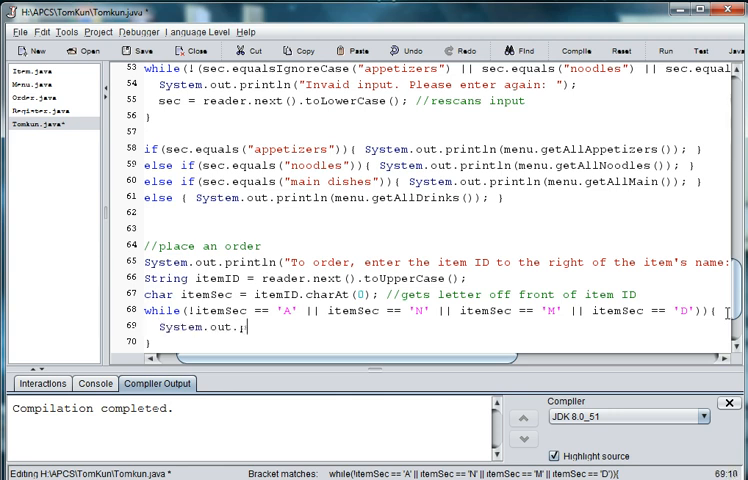
{"action": "type", "text": "rin"}
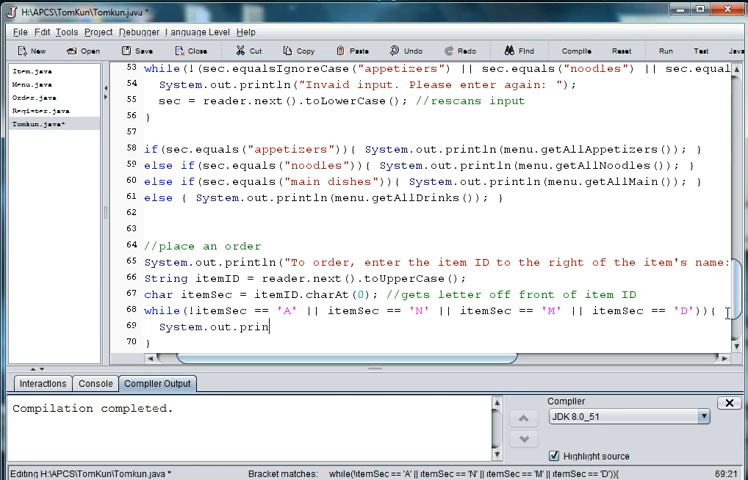
{"action": "type", "text": "tln(\"Inv"}
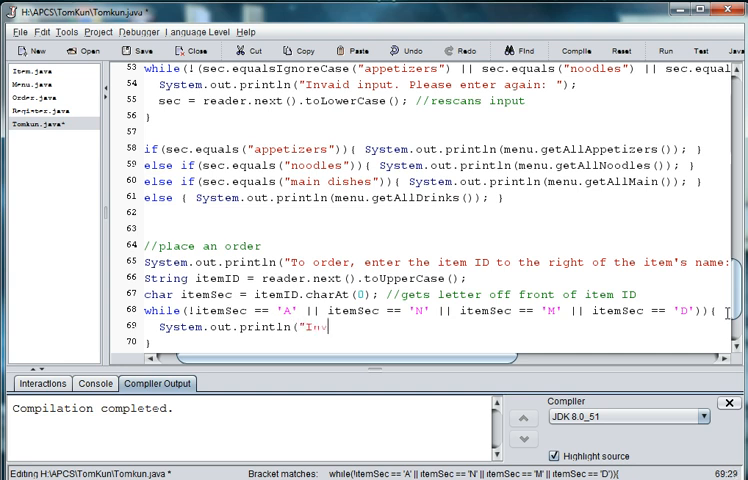
{"action": "type", "text": "alid"}
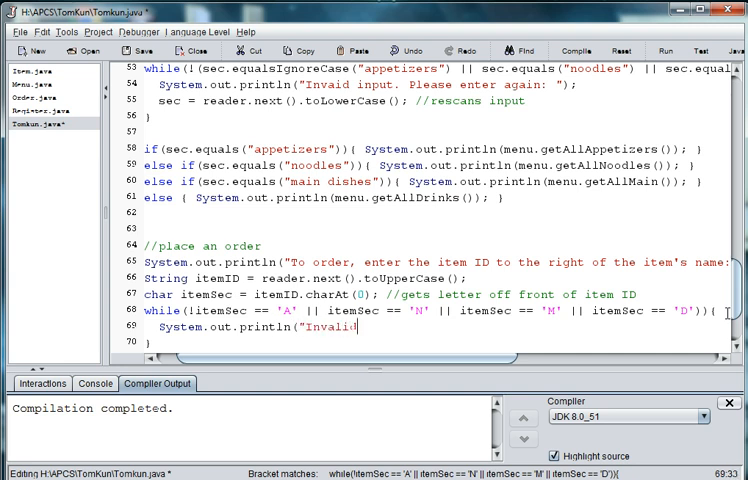
{"action": "type", "text": "input. Please enter ag"}
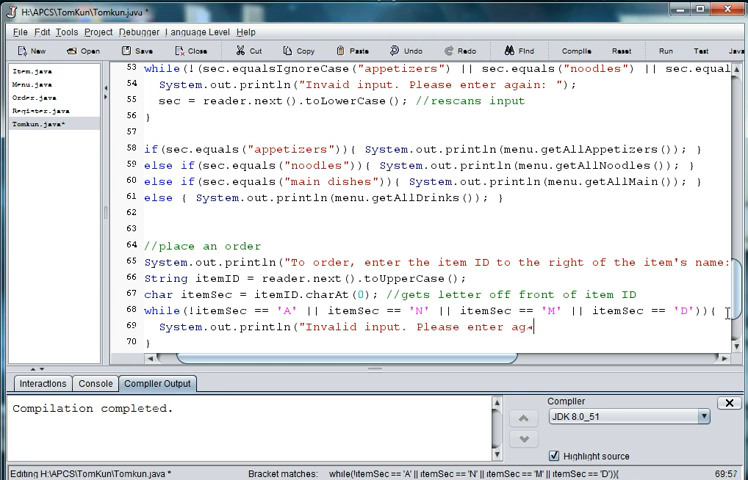
{"action": "type", "text": "in:"}
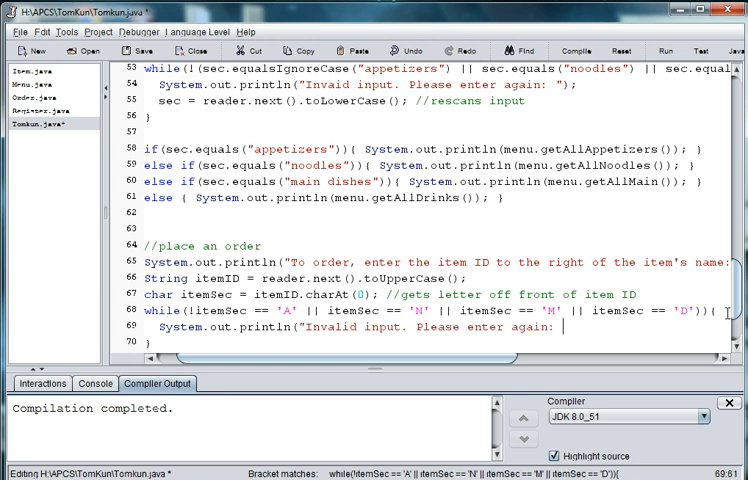
{"action": "type", "text": ");"}
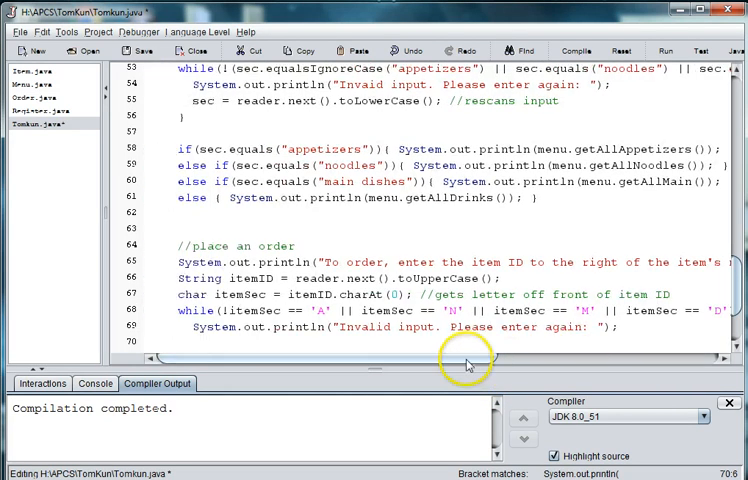
{"action": "mouse_move", "coordinate": [468, 362]}
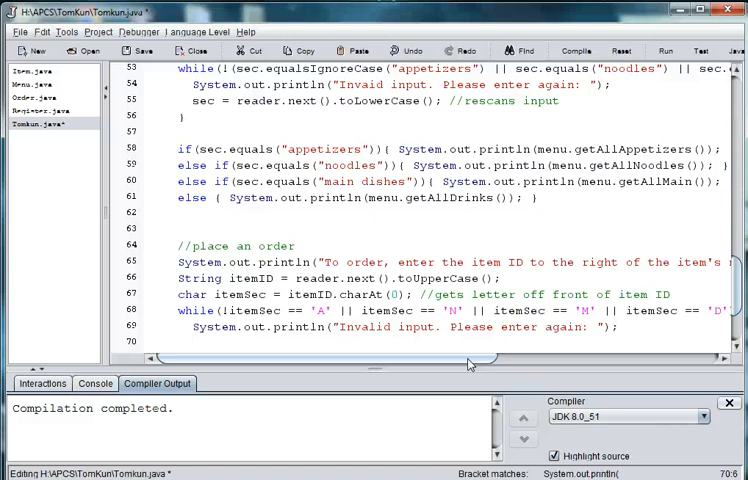
{"action": "mouse_move", "coordinate": [512, 376]}
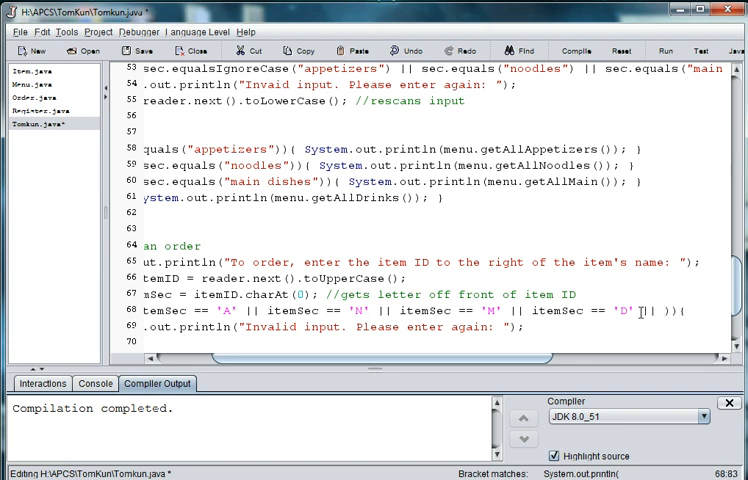
- Extend the while condition with itemID.length() == 2 || itemID.length() == 3 checks
{"action": "type", "text": "itemSec == 'D' || itemID.length() == 2 || itemID.length() == 3)){"}
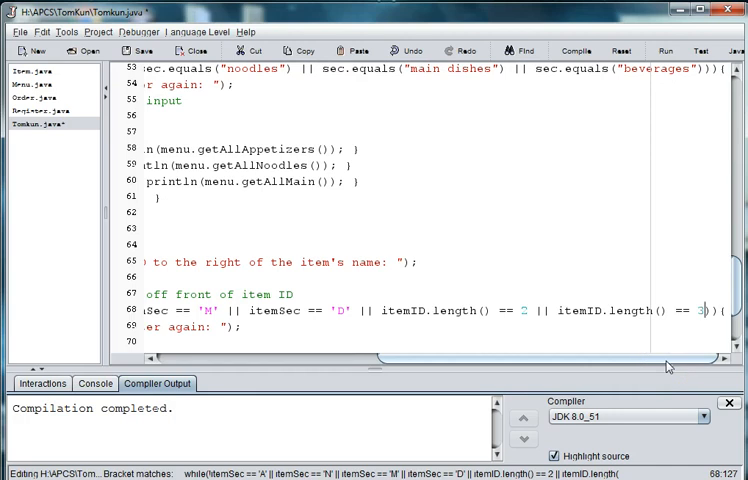
{"action": "mouse_move", "coordinate": [664, 364]}
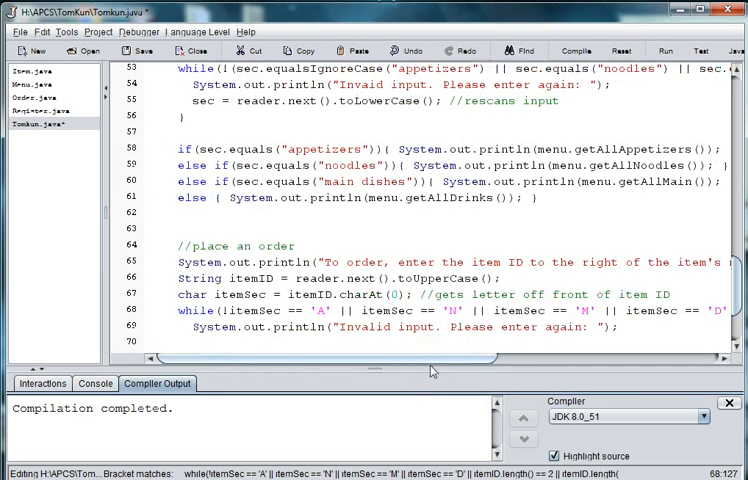
{"action": "mouse_move", "coordinate": [528, 348]}
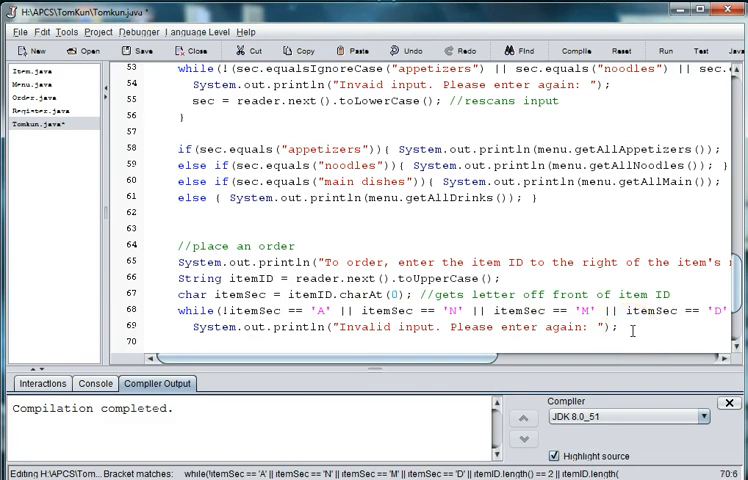
- Inside the loop rescan itemID = reader.next().toUpperCase() and reset itemSec = itemID.charAt(0)
{"action": "type", "text": "i"}
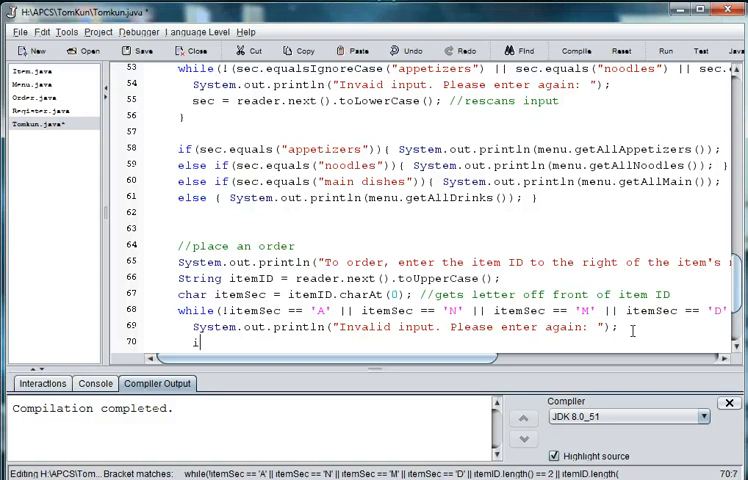
{"action": "type", "text": "temID = reader.next("}
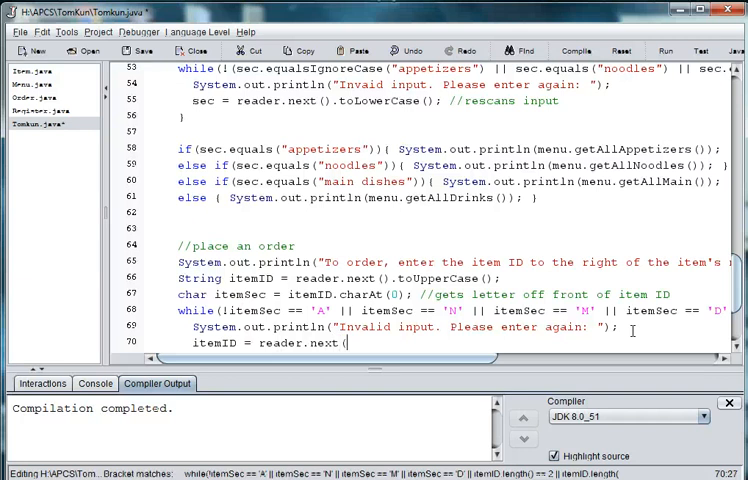
{"action": "type", "text": ".toUpp"}
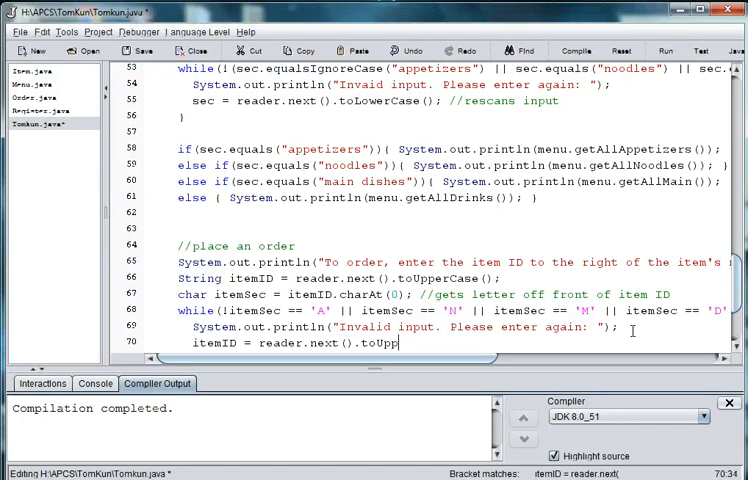
{"action": "type", "text": "erCase(); //r"}
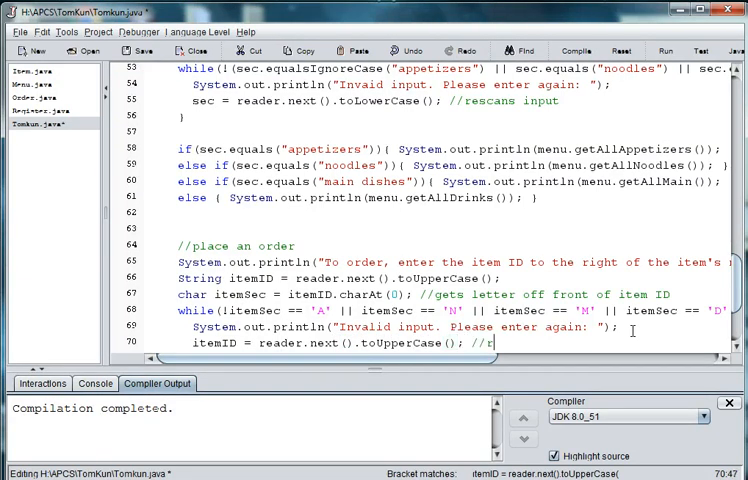
{"action": "type", "text": "escans input"}
{"action": "type", "text": "itemSec = itemID.charA"}
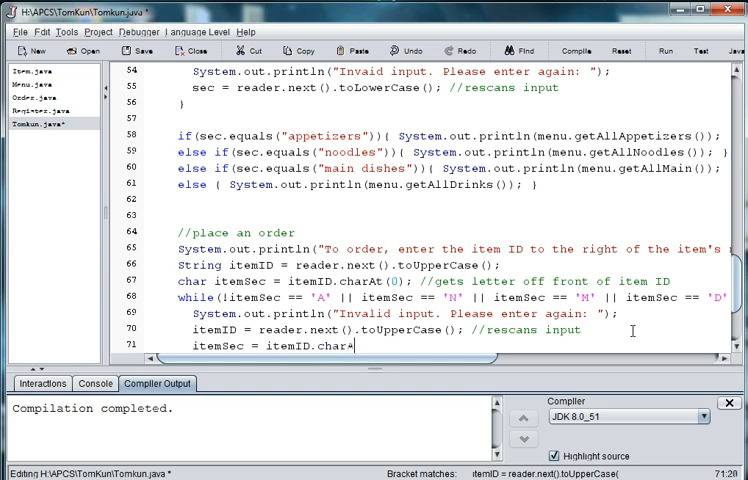
{"action": "type", "text": "(0)"}
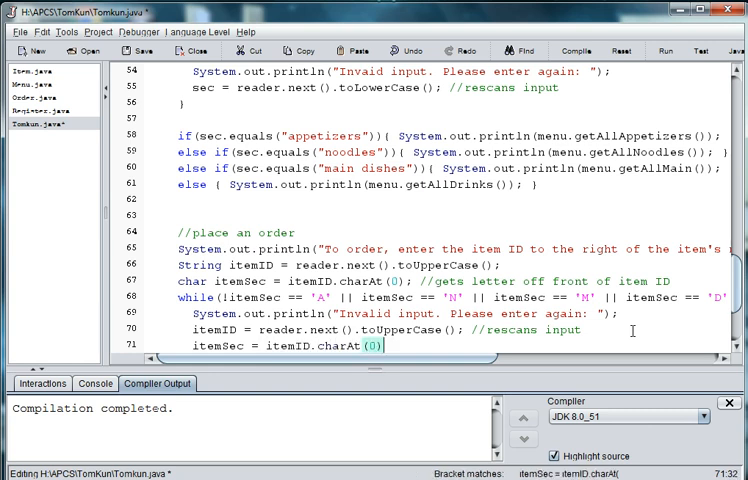
{"action": "type", "text": ";"}
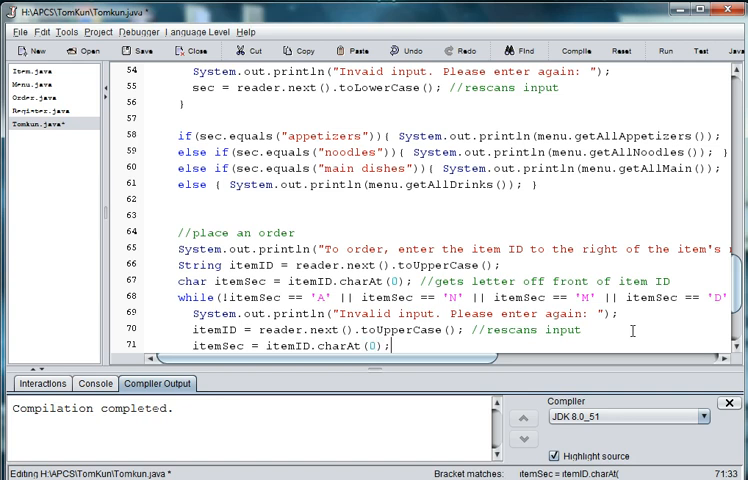
{"action": "scroll", "scroll_direction": "down", "scroll_amount": 3}
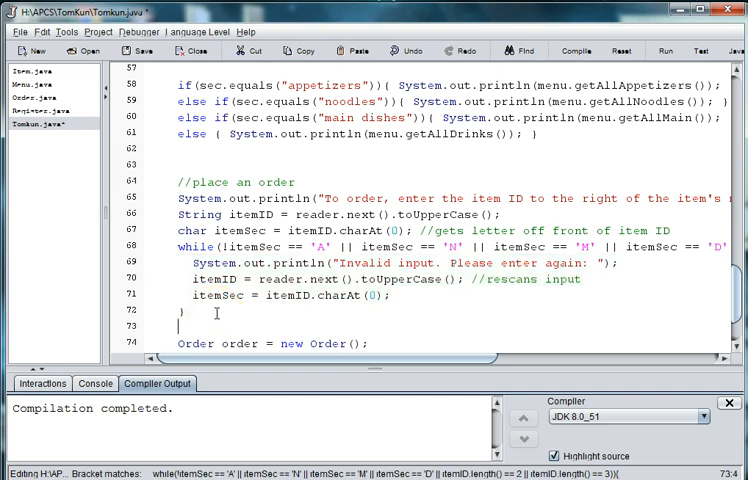
- Add a comment and int num = Integer.parseInt(itemID.substring(1, itemID.length()))
{"action": "type", "text": "//"}
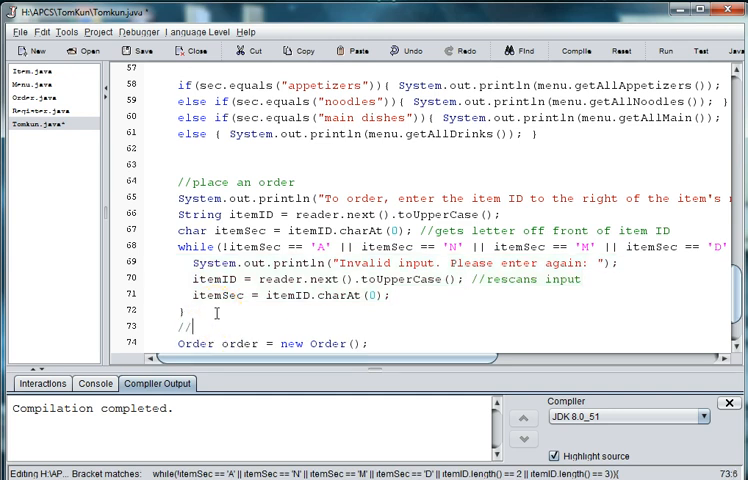
{"action": "type", "text": "changes"}
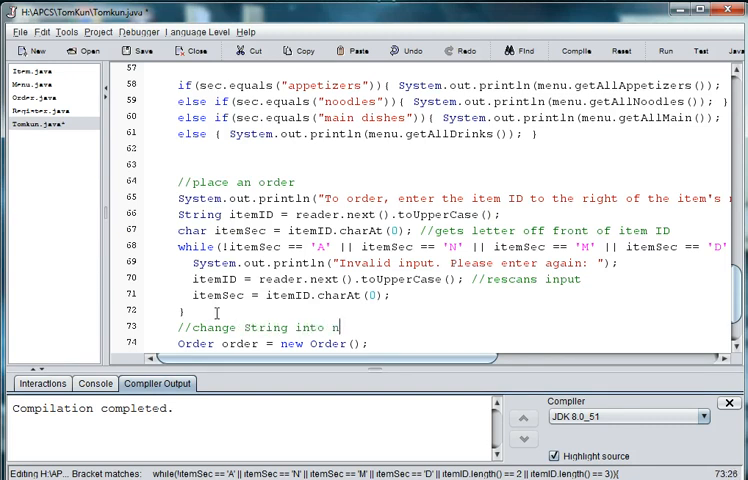
{"action": "type", "text": "umber"}
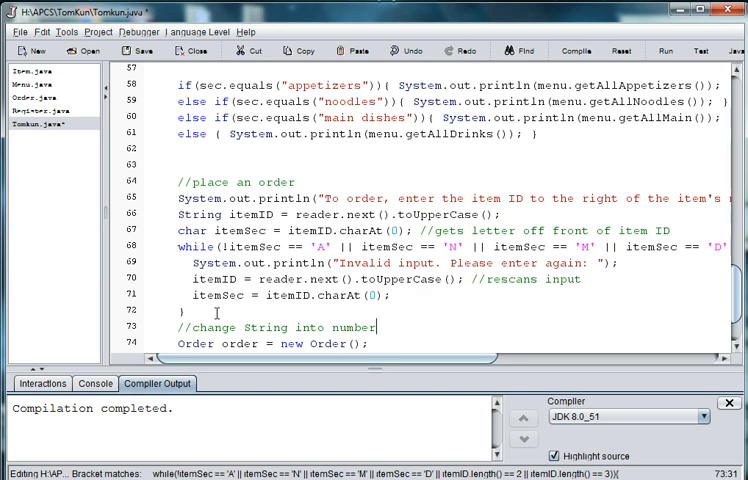
{"action": "type", "text": "int n"}
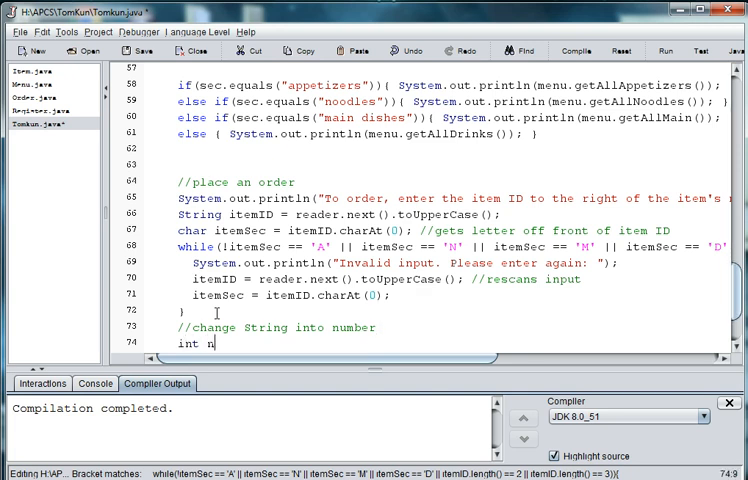
{"action": "type", "text": "um ="}
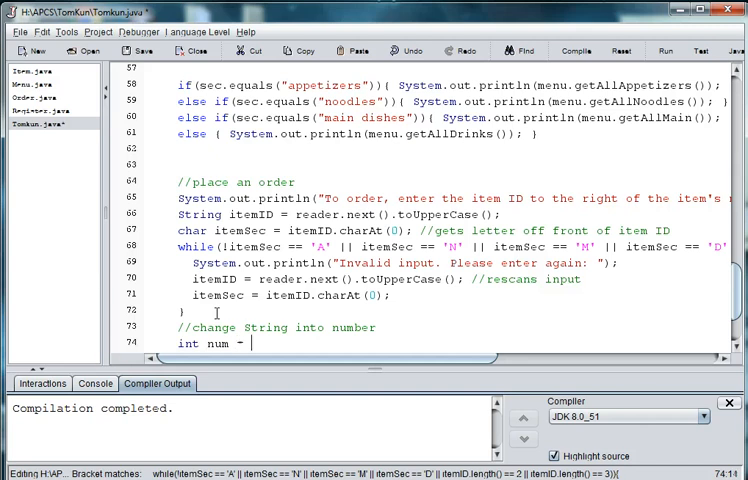
{"action": "type", "text": "Integer."}
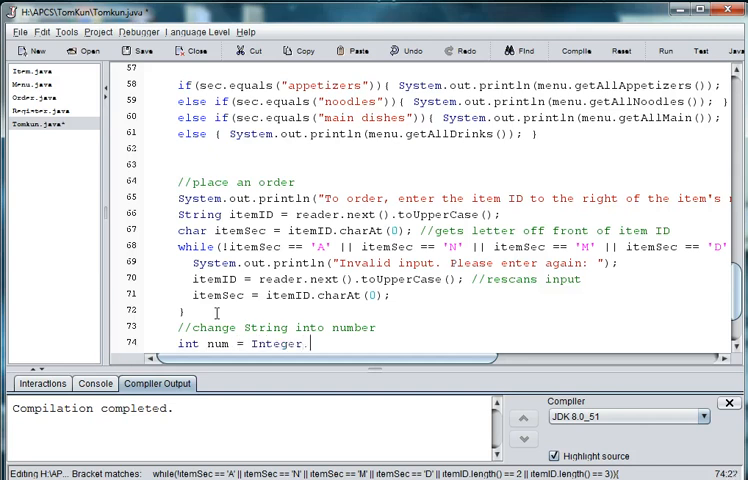
{"action": "type", "text": "parse"}
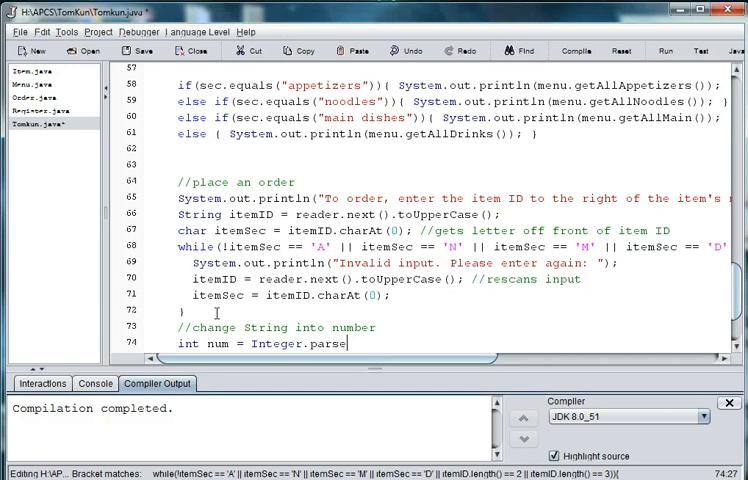
{"action": "type", "text": "Int"}
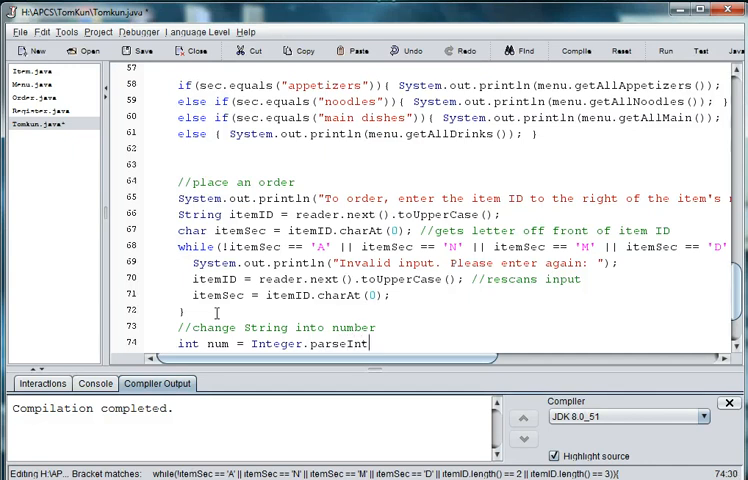
{"action": "type", "text": "("}
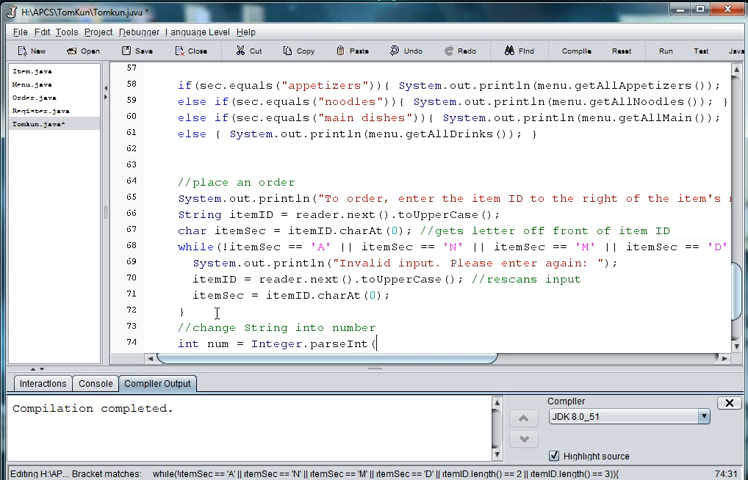
{"action": "type", "text": "item"}
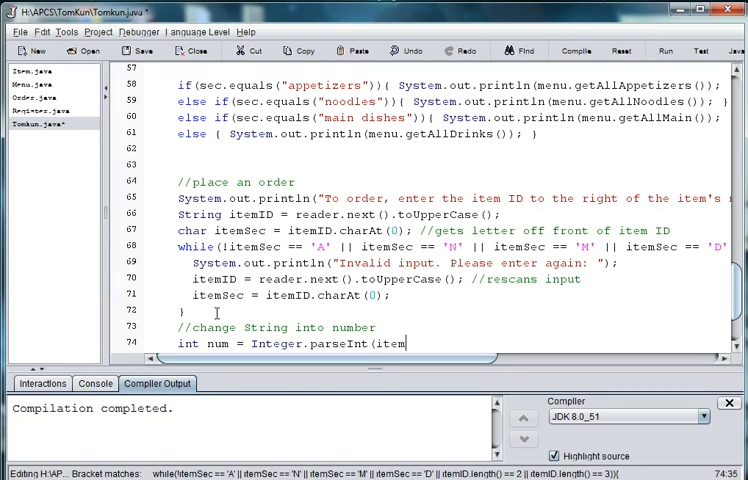
{"action": "type", "text": "ID."}
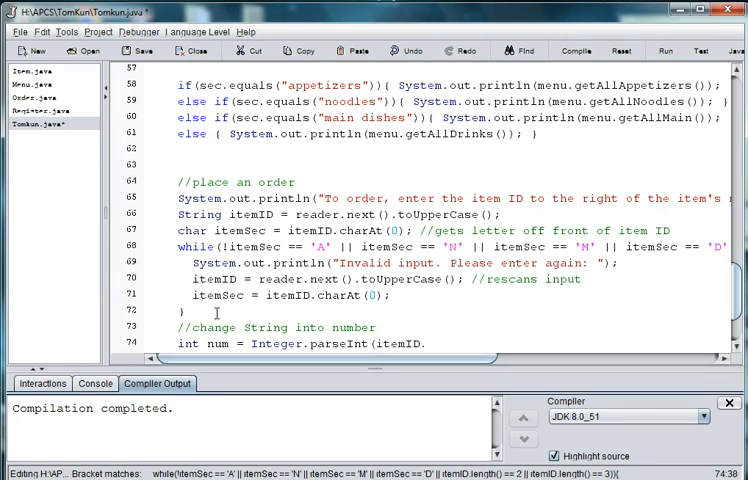
{"action": "type", "text": "substring(1,"}
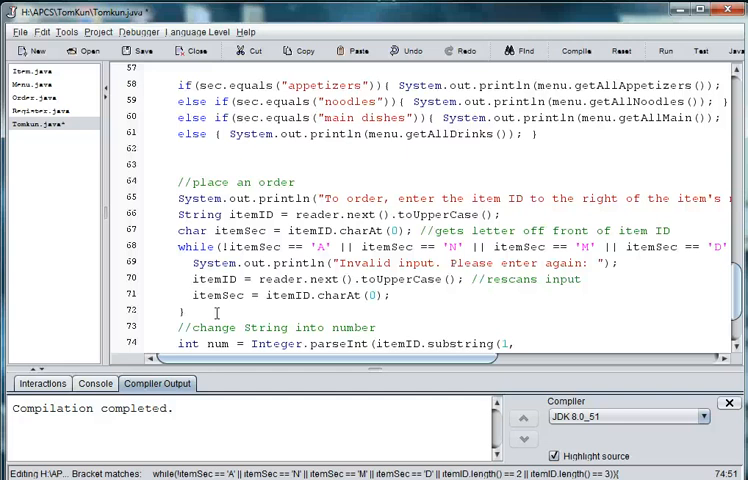
{"action": "type", "text": "itemID"}
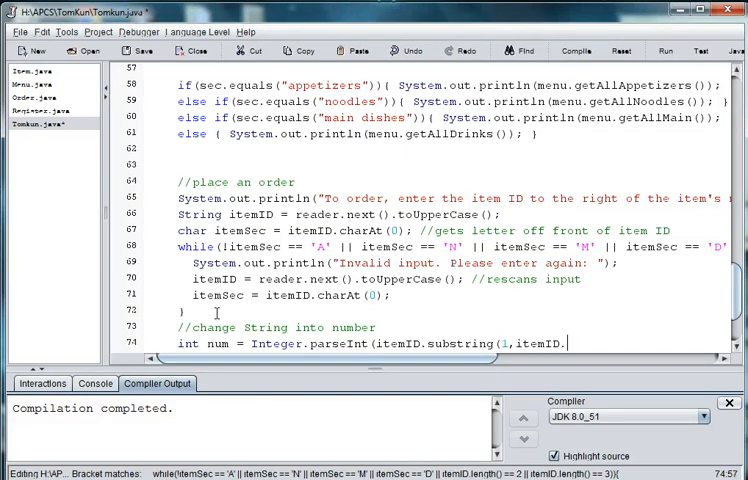
{"action": "type", "text": ".length()"}
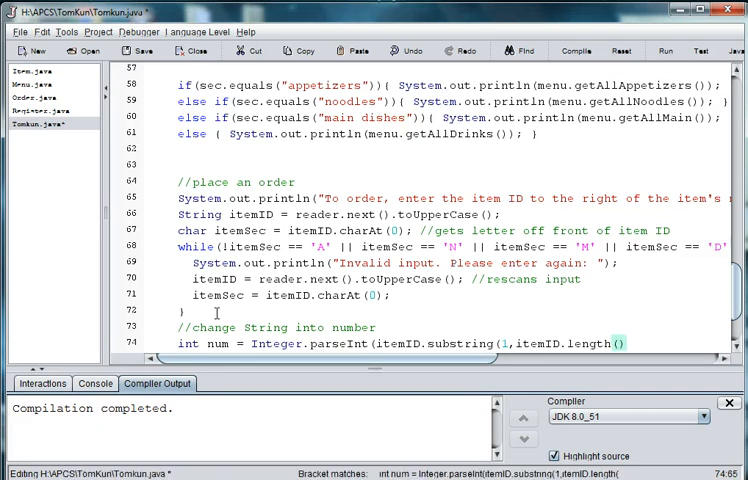
{"action": "type", "text": ");"}
{"action": "type", "text": "//loops until the number is in the range of the"}
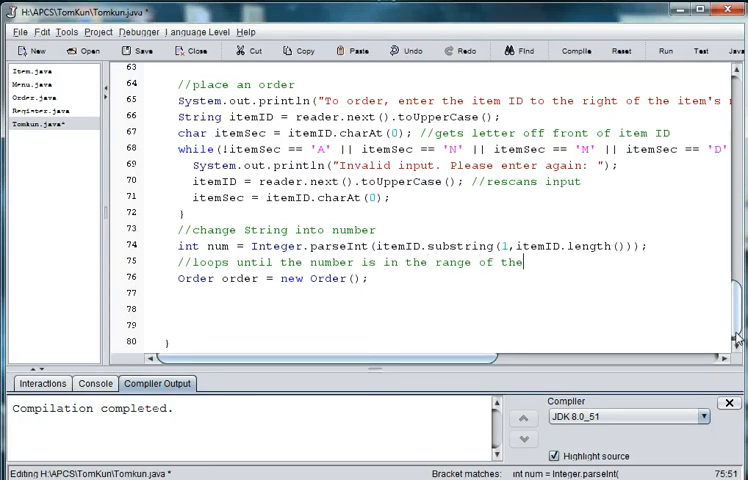
- Start a while rejecting num above getAppetizersSize() for 'A' or getNoodlesSize() for 'N'
{"action": "type", "text": "menus"}
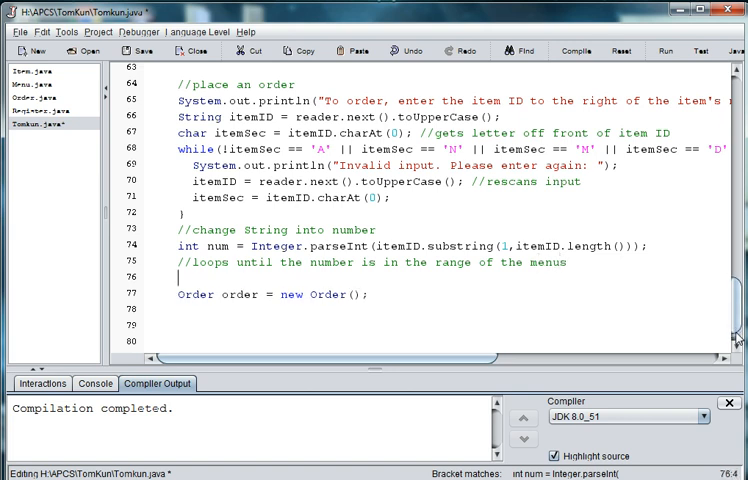
{"action": "type", "text": "whil"}
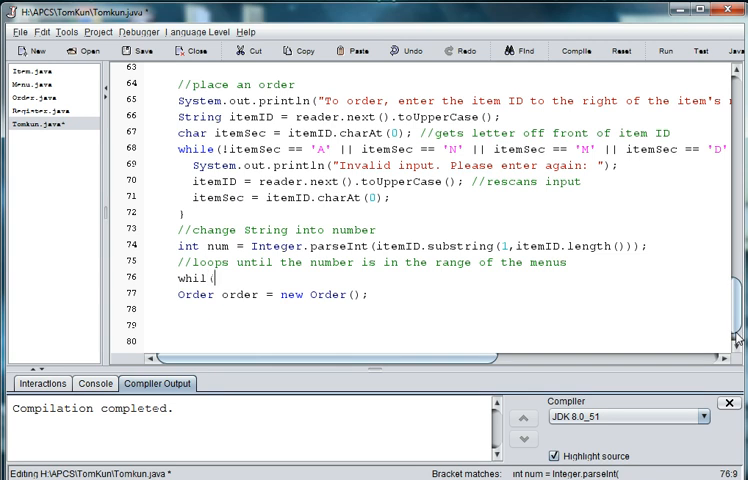
{"action": "type", "text": "((num >"}
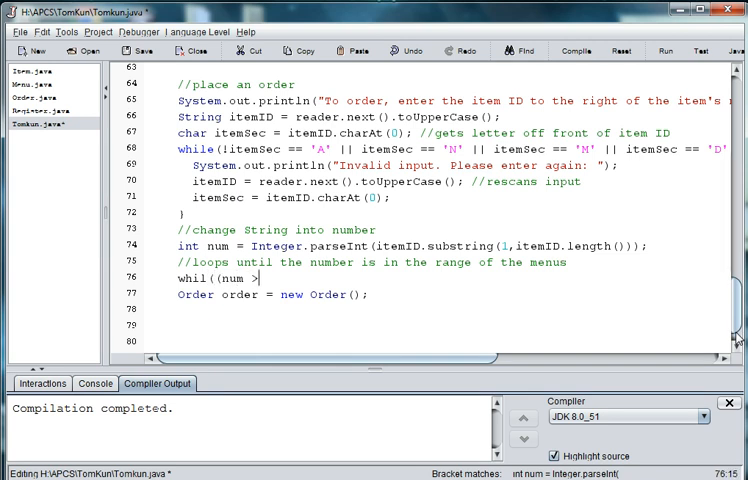
{"action": "type", "text": "menu.g"}
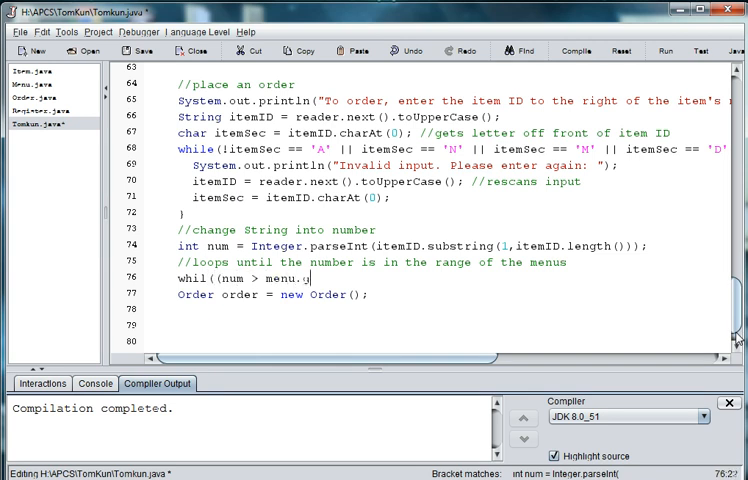
{"action": "type", "text": "etAppet"}
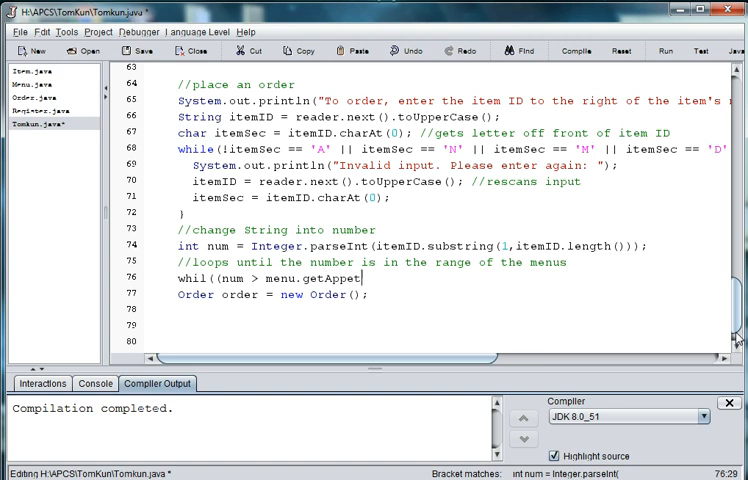
{"action": "type", "text": "izers"}
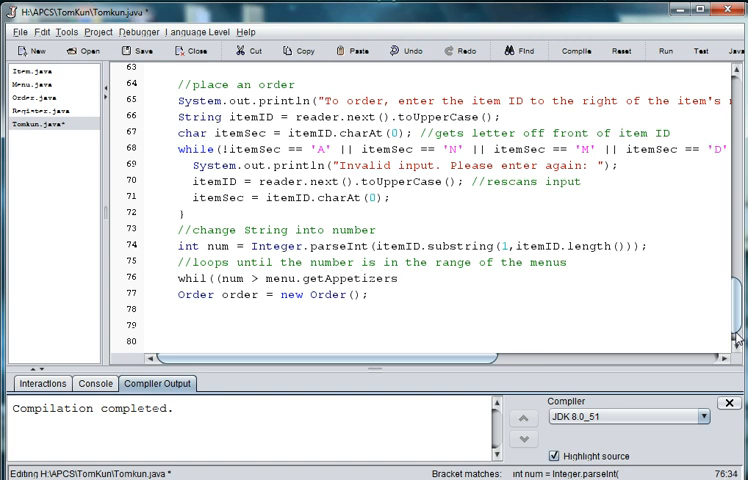
{"action": "type", "text": ".Size("}
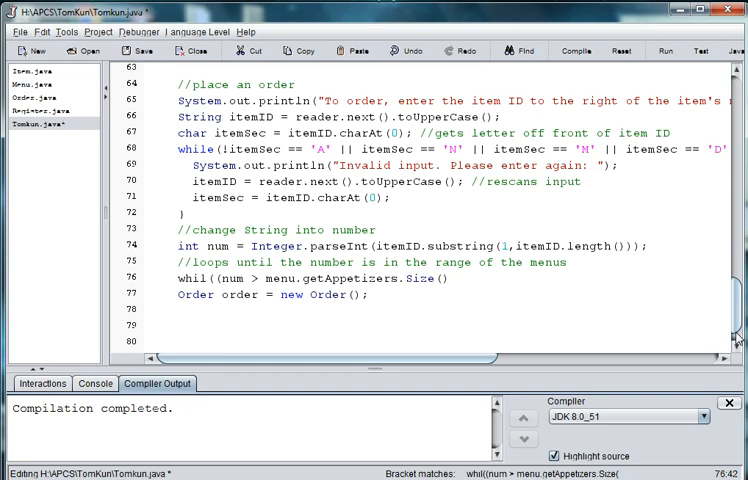
{"action": "type", "text": "&& itemSec == 'A"}
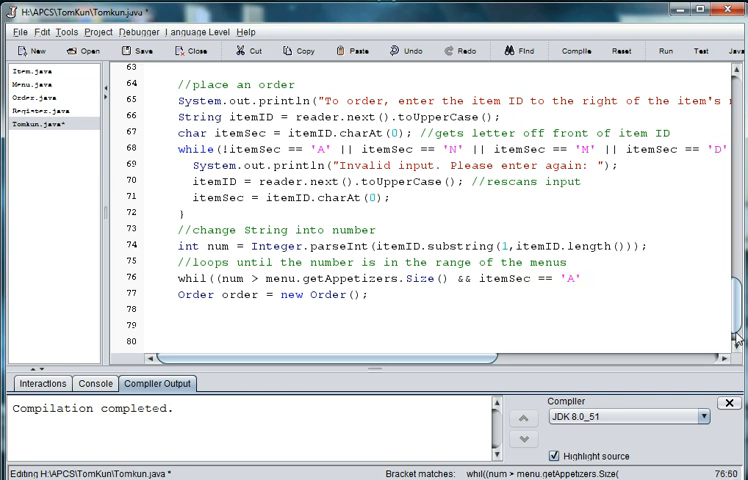
{"action": "type", "text": "||"}
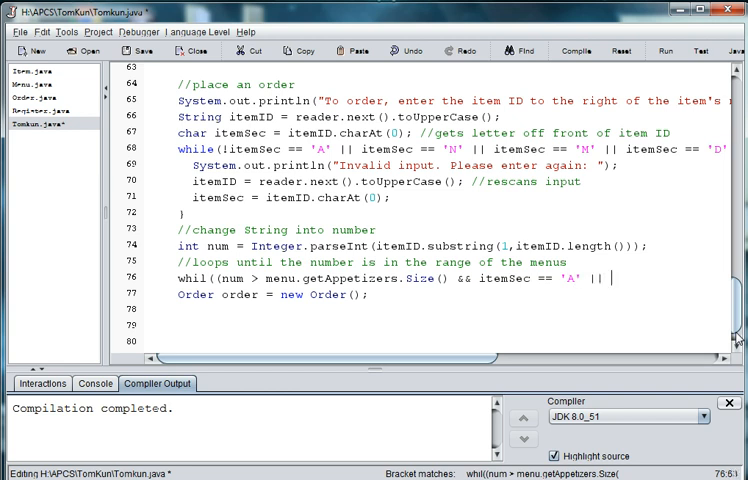
{"action": "type", "text": "(num > menu.getNoodlesSize() && itemSec == 'N') || (num"}
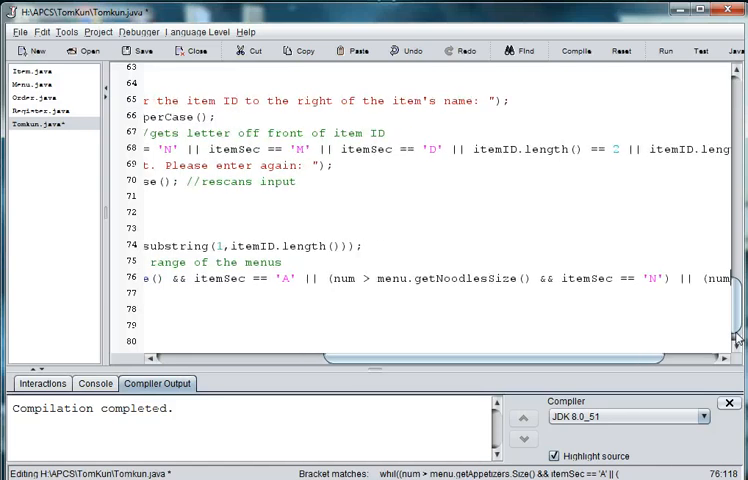
- Extend the condition with num > getMainSize() for 'M' and num > getDrinkSize() for 'D'
{"action": "scroll", "scroll_direction": "right", "scroll_amount": 3}
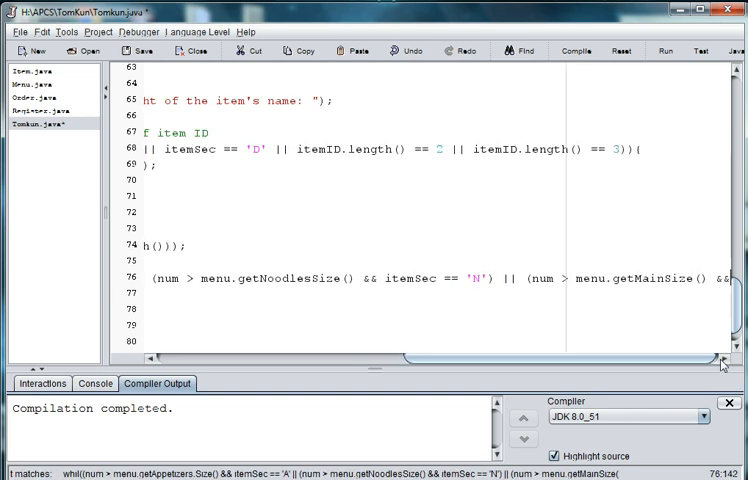
{"action": "scroll", "scroll_direction": "right", "scroll_amount": 3}
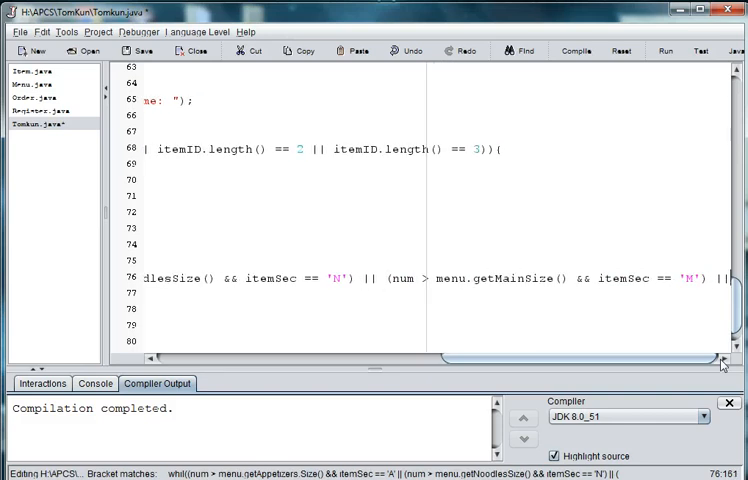
{"action": "scroll", "scroll_direction": "right", "scroll_amount": 3}
{"action": "type", "text": " (num"}
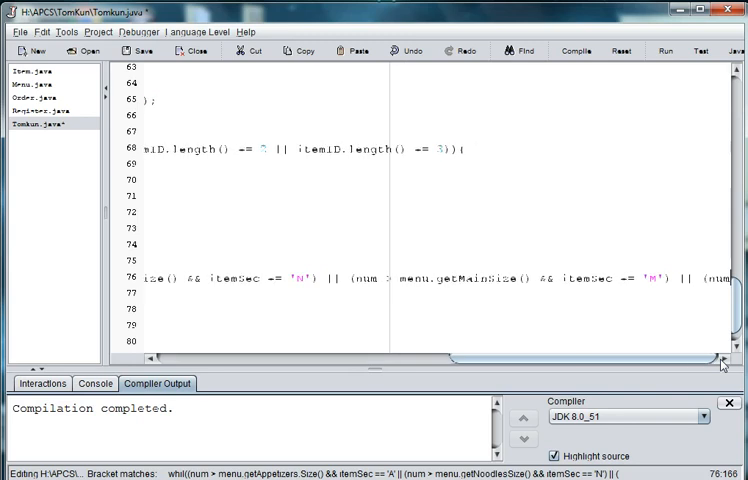
{"action": "scroll", "scroll_direction": "right", "scroll_amount": 3}
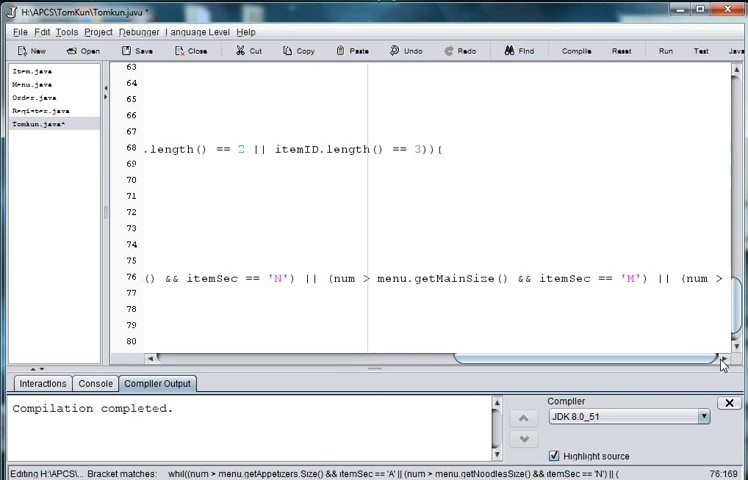
{"action": "scroll", "scroll_direction": "right", "scroll_amount": 3}
{"action": "type", "text": " menu.getDr"}
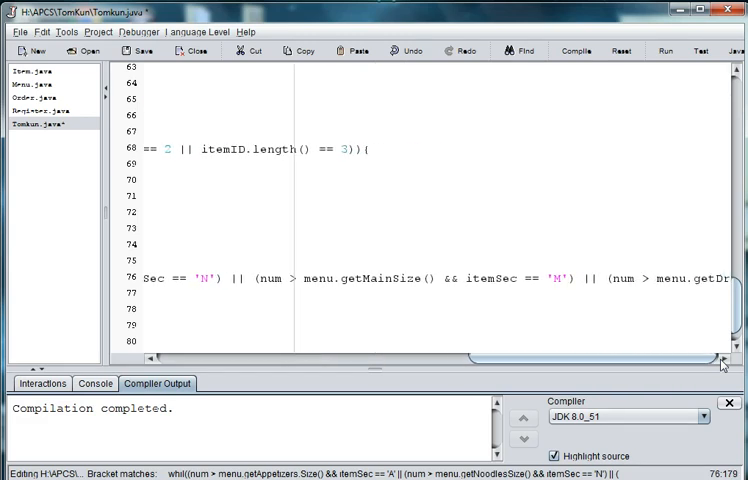
{"action": "scroll", "scroll_direction": "right", "scroll_amount": 3}
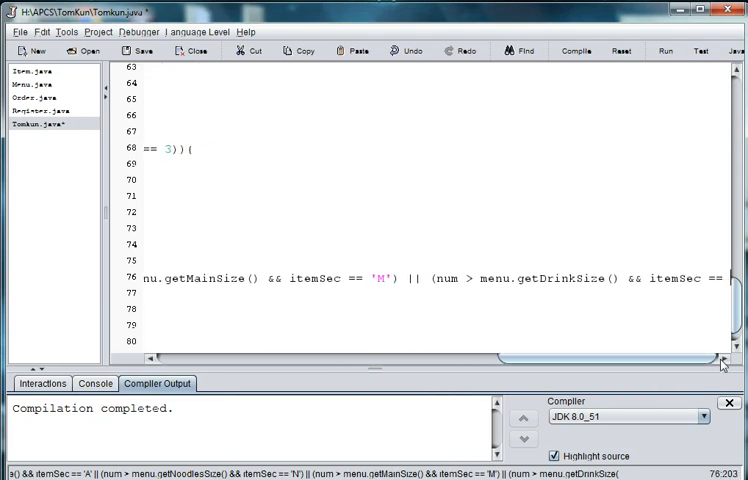
{"action": "scroll", "scroll_direction": "right", "scroll_amount": 3}
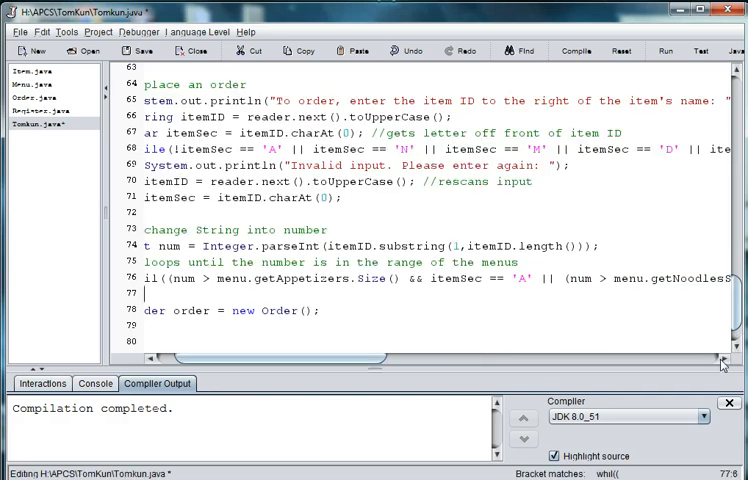
- In the range-check loop print the invalid-input message and reread itemID in uppercase
{"action": "type", "text": "y"}
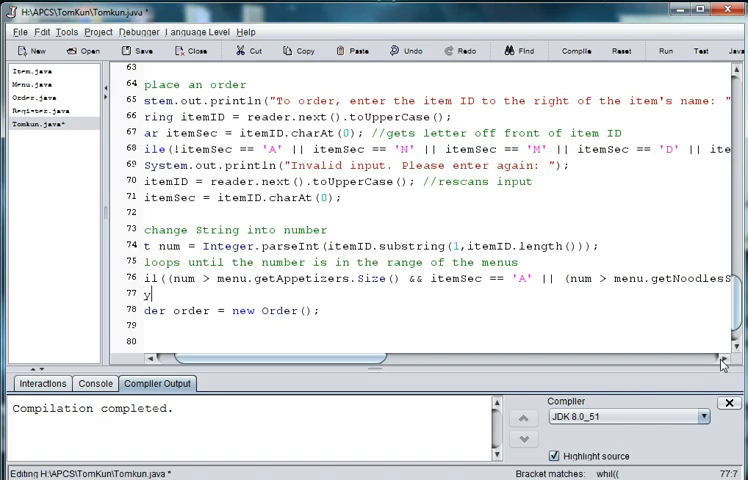
{"action": "type", "text": "ystem"}
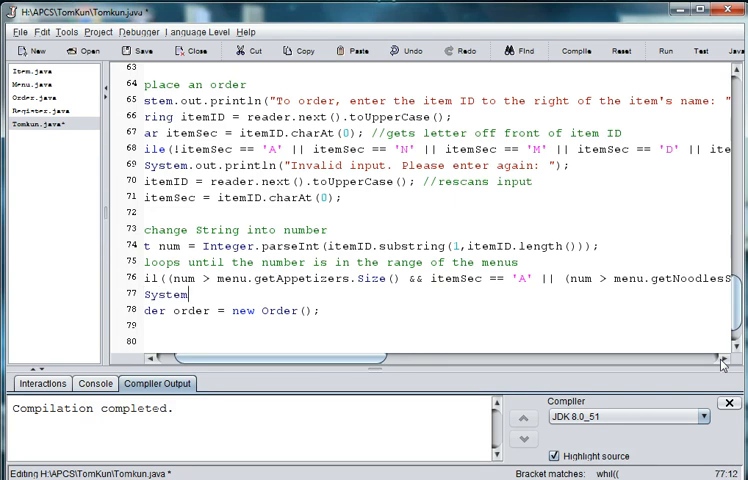
{"action": "type", "text": ".out.pr"}
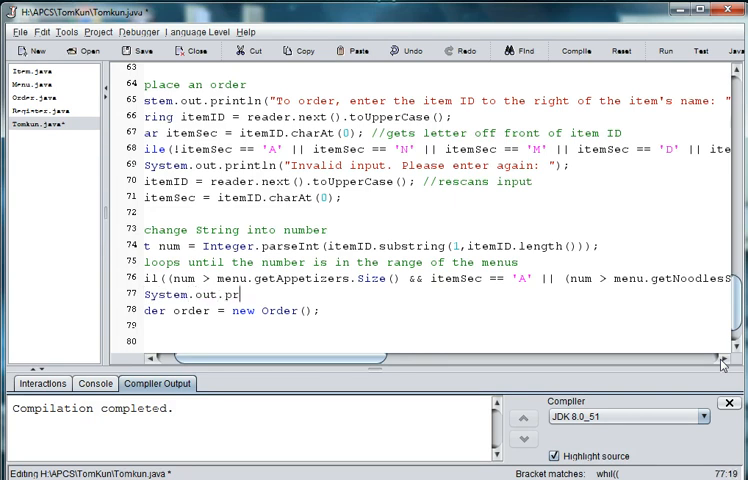
{"action": "type", "text": "intln(\"Inval"}
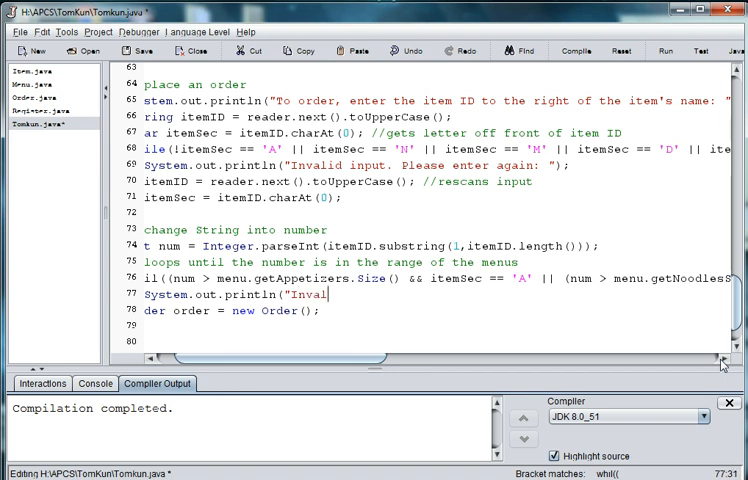
{"action": "type", "text": "ease enter again: \""}
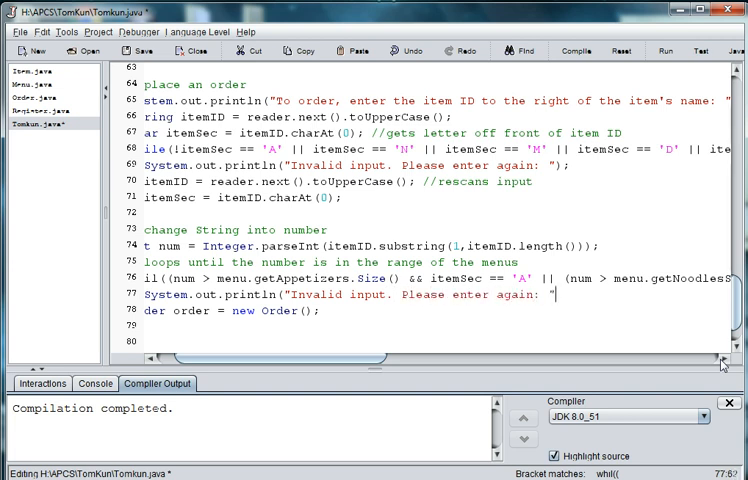
{"action": "type", "text": "item"}
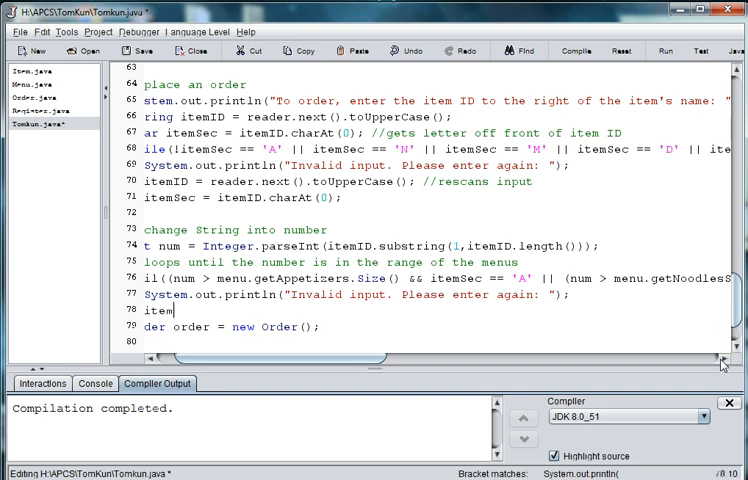
{"action": "type", "text": "D ="}
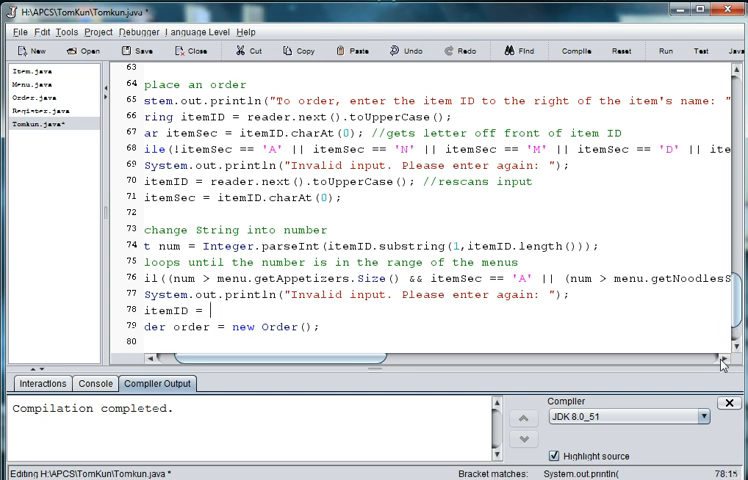
{"action": "type", "text": "scan.ne"}
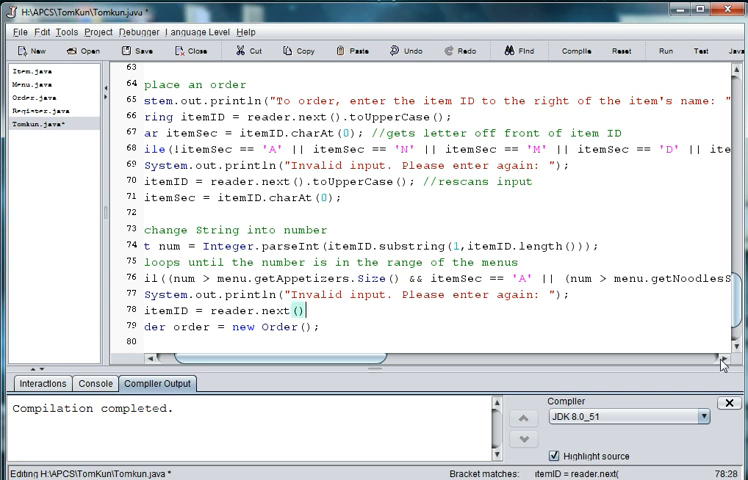
{"action": "type", "text": ".toUpperCase("}
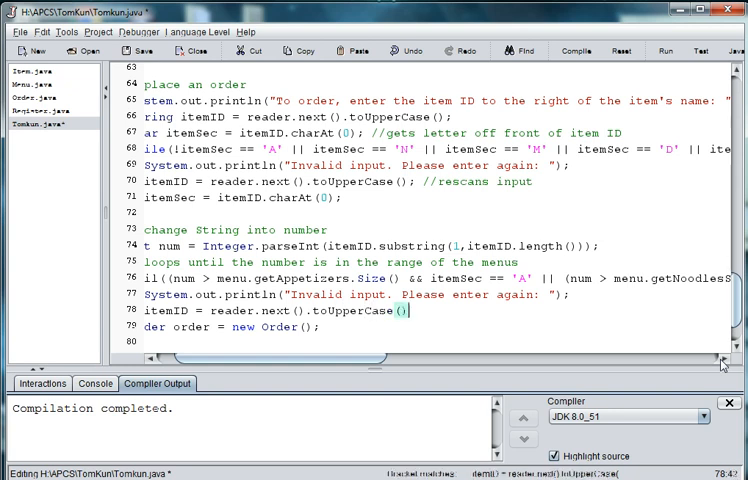
- Reset itemSec = itemID.charAt(0) and re-parse num from itemID.substring(1, itemID.length())
{"action": "type", "text": "itemSec ="}
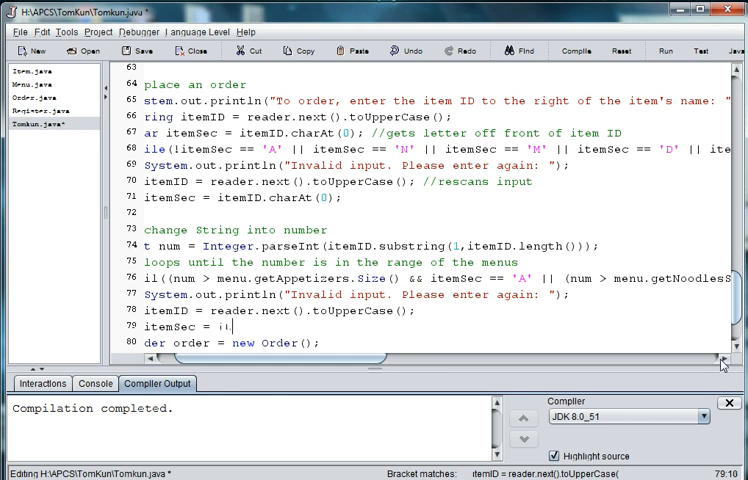
{"action": "type", "text": "itemID.charAt(0);"}
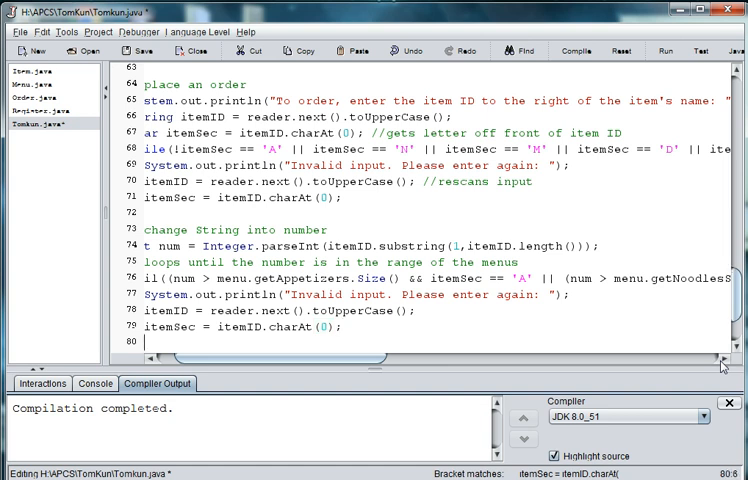
{"action": "type", "text": "num ="}
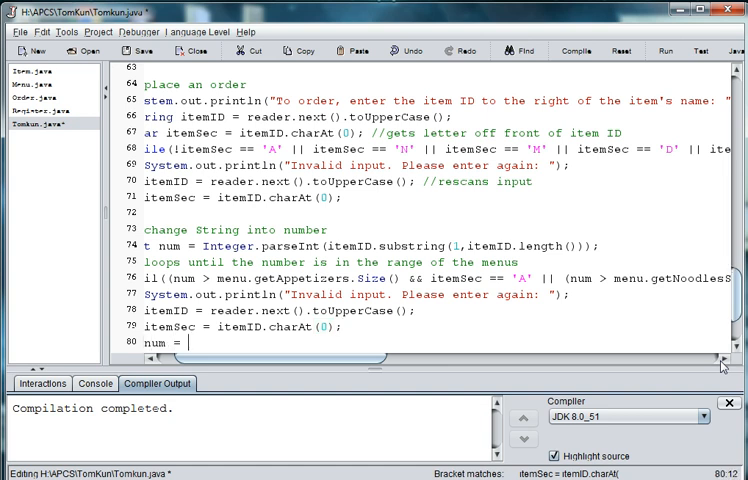
{"action": "type", "text": "Integer.parseIn"}
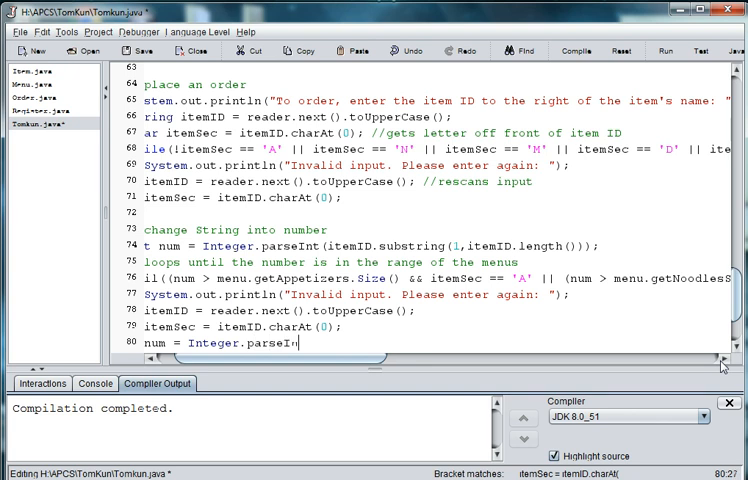
{"action": "type", "text": "(i"}
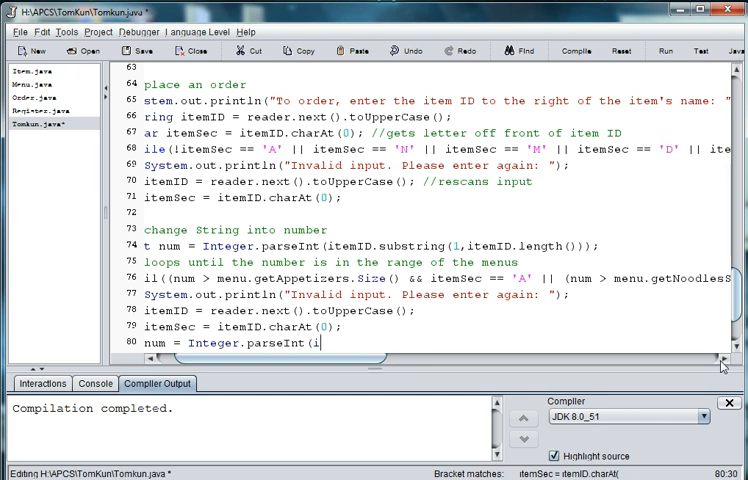
{"action": "type", "text": "temID.substring(1"}
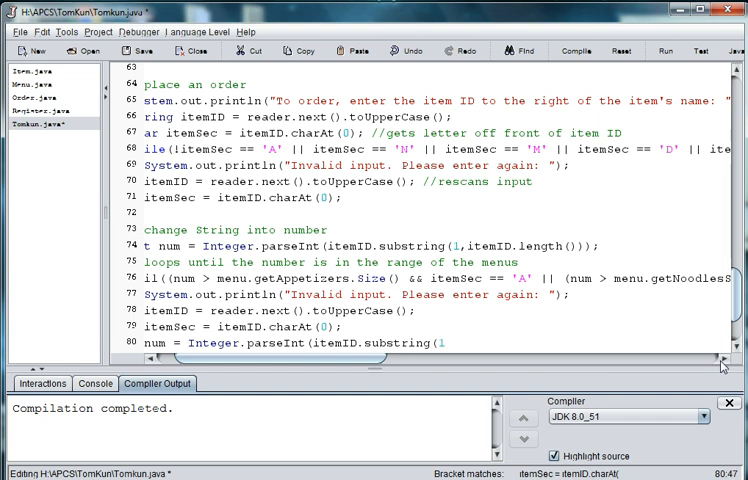
{"action": "type", "text": ",itemID.length("}
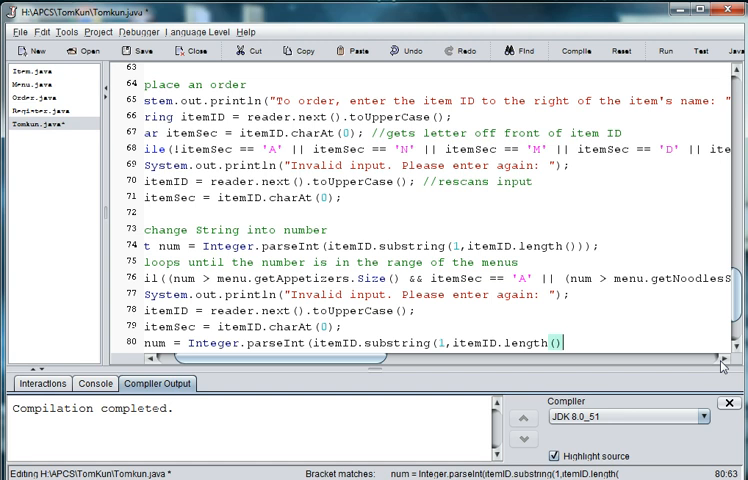
{"action": "type", "text": "));"}
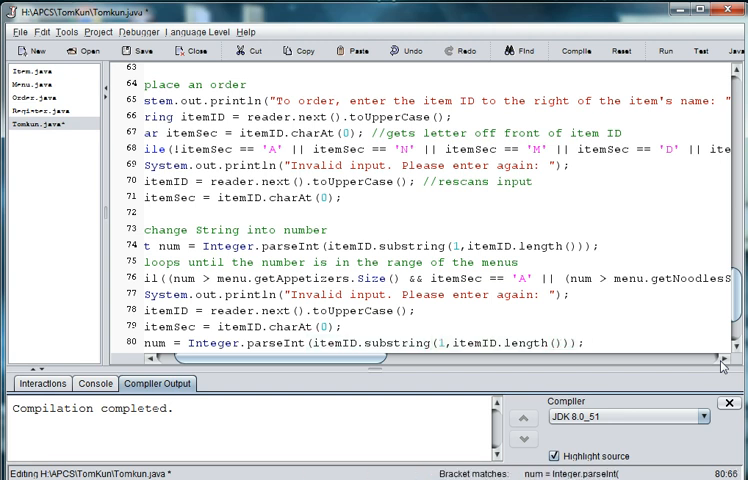